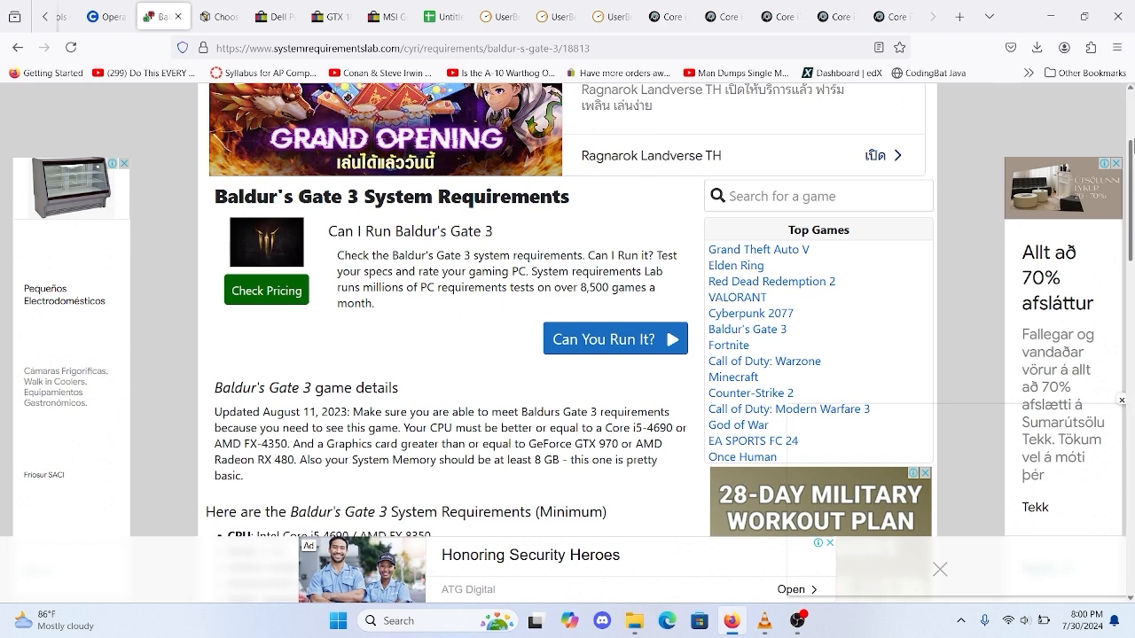
Review the PCPartPicker parts list down to the $478.07 total, then return to the eBay Dell tower listing
scroll("down", 3)
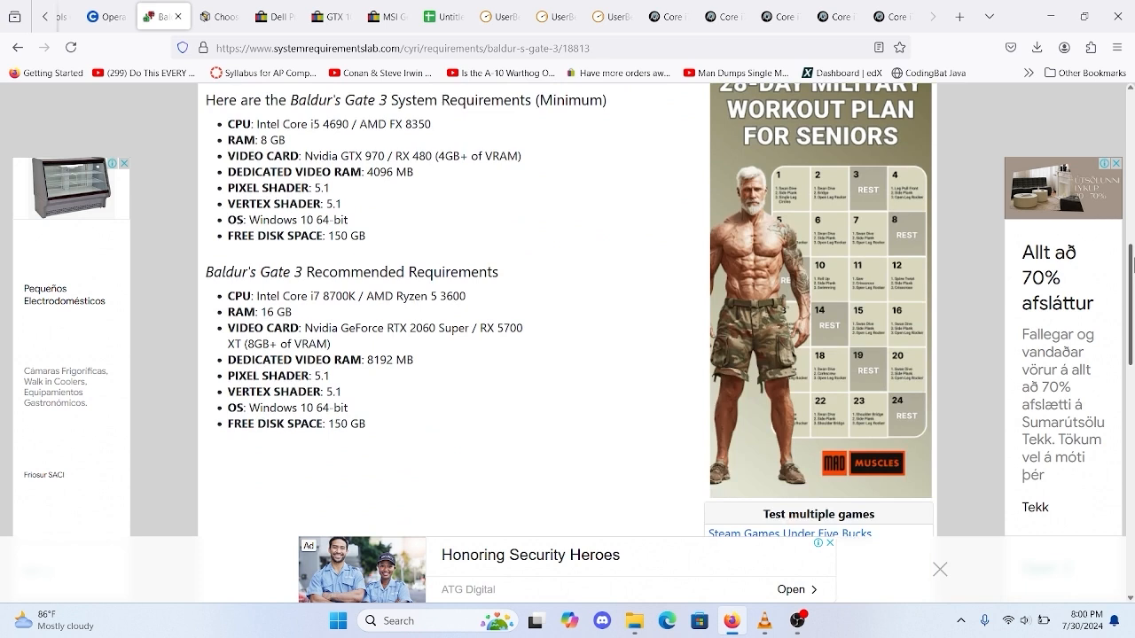
mouse_move(596, 225)
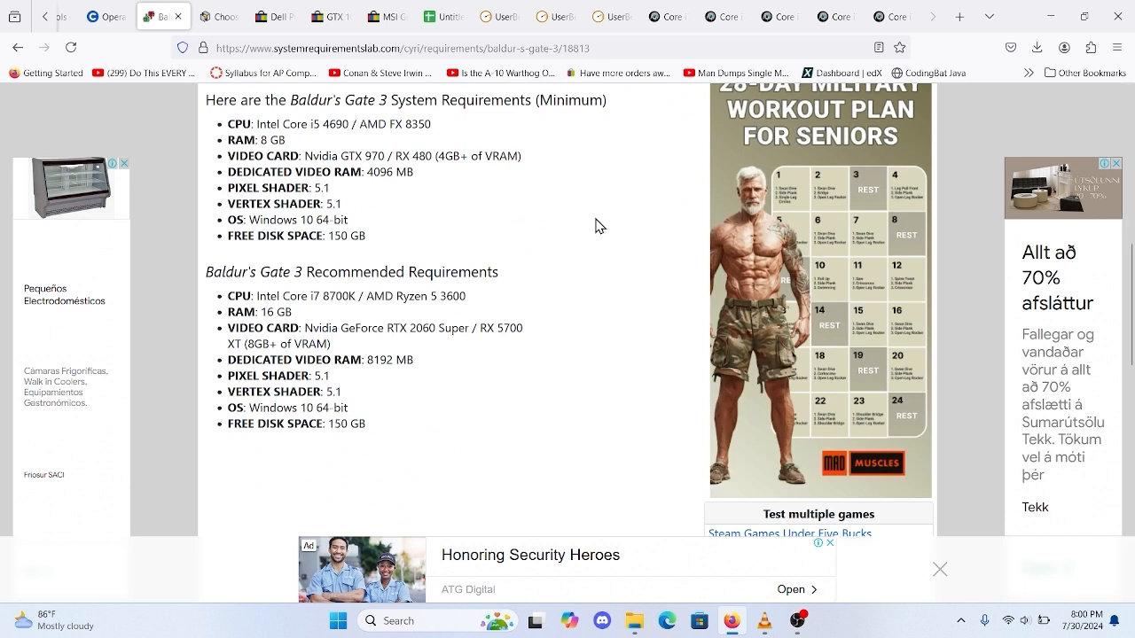
mouse_move(351, 291)
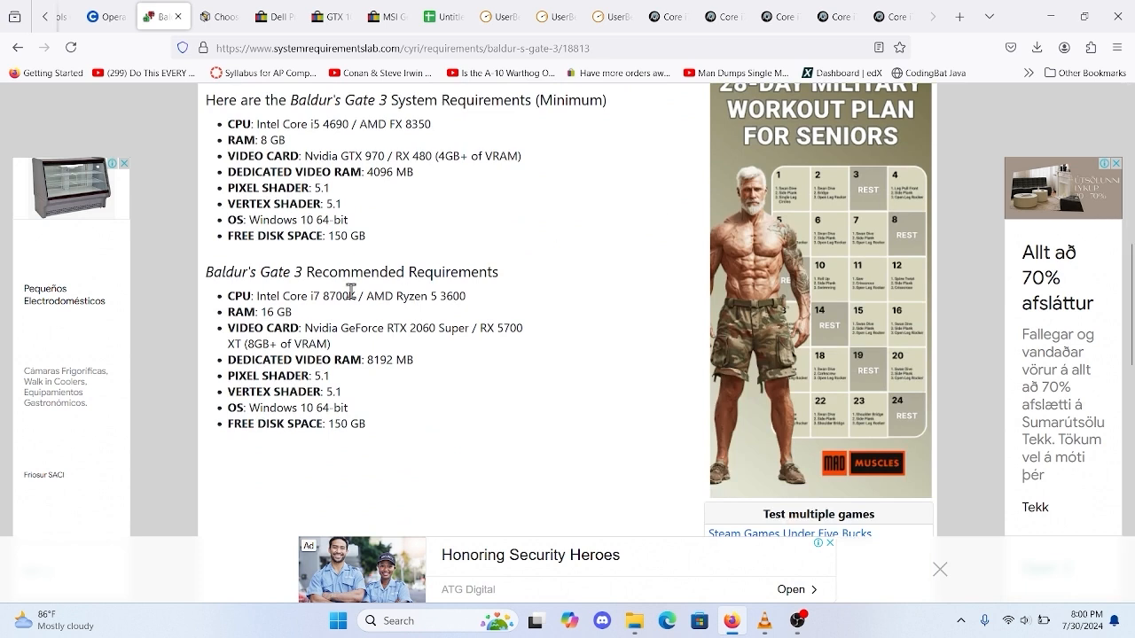
mouse_move(275, 308)
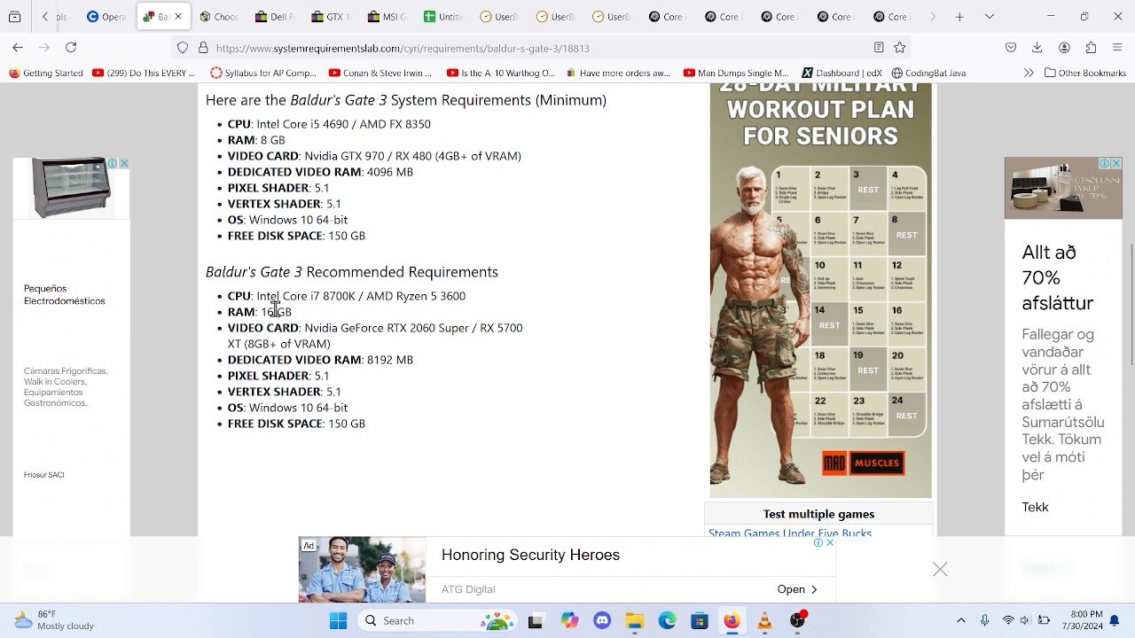
mouse_move(248, 287)
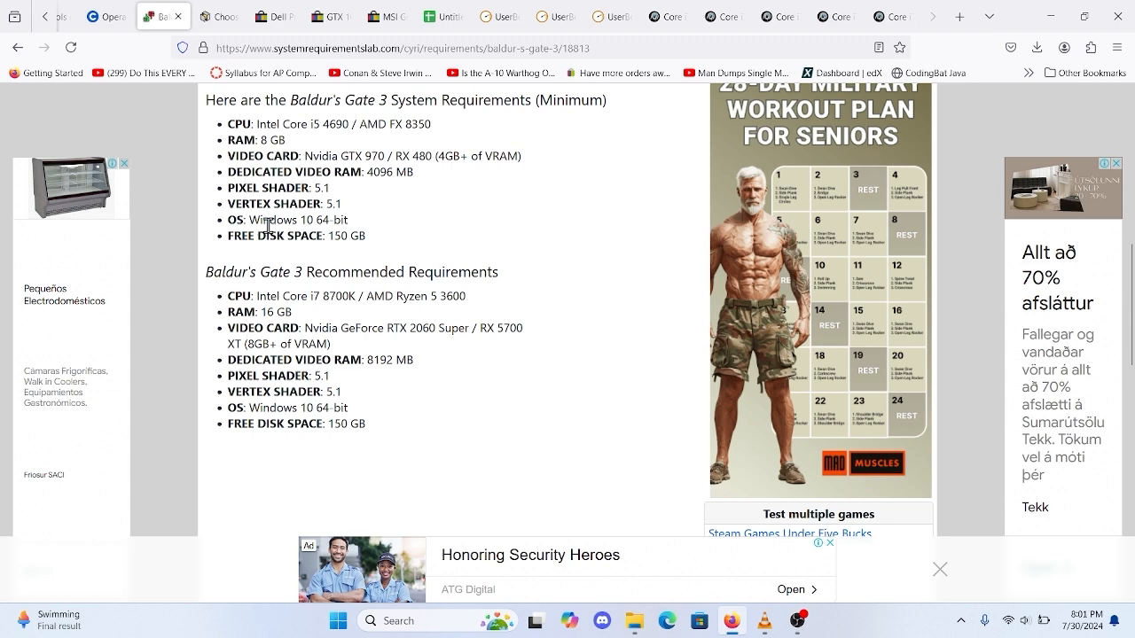
mouse_move(239, 117)
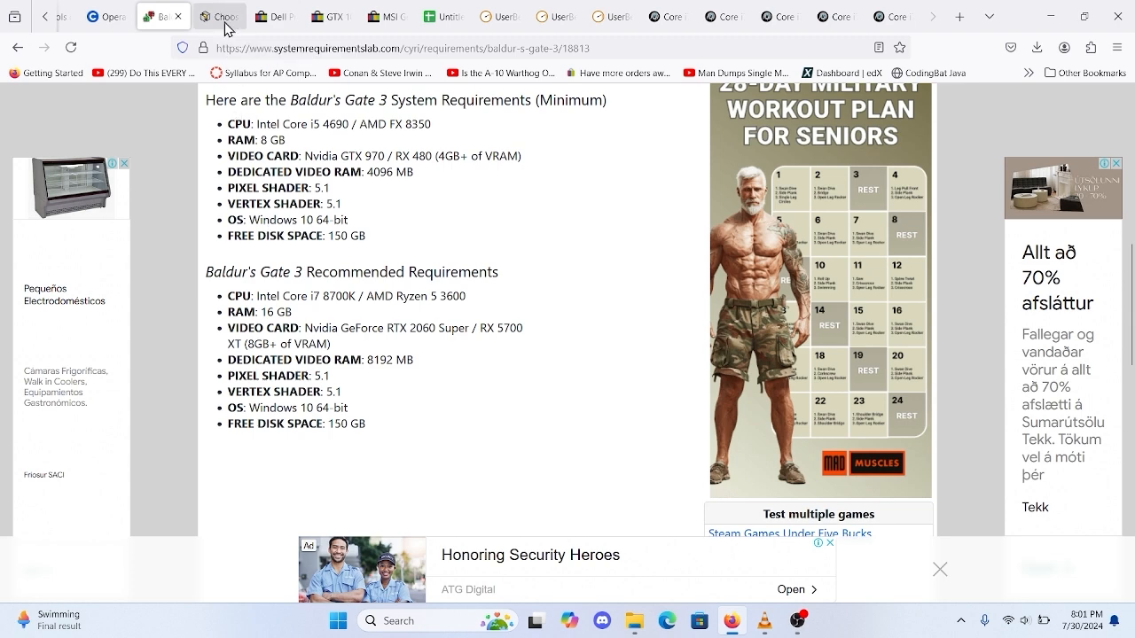
left_click(220, 16)
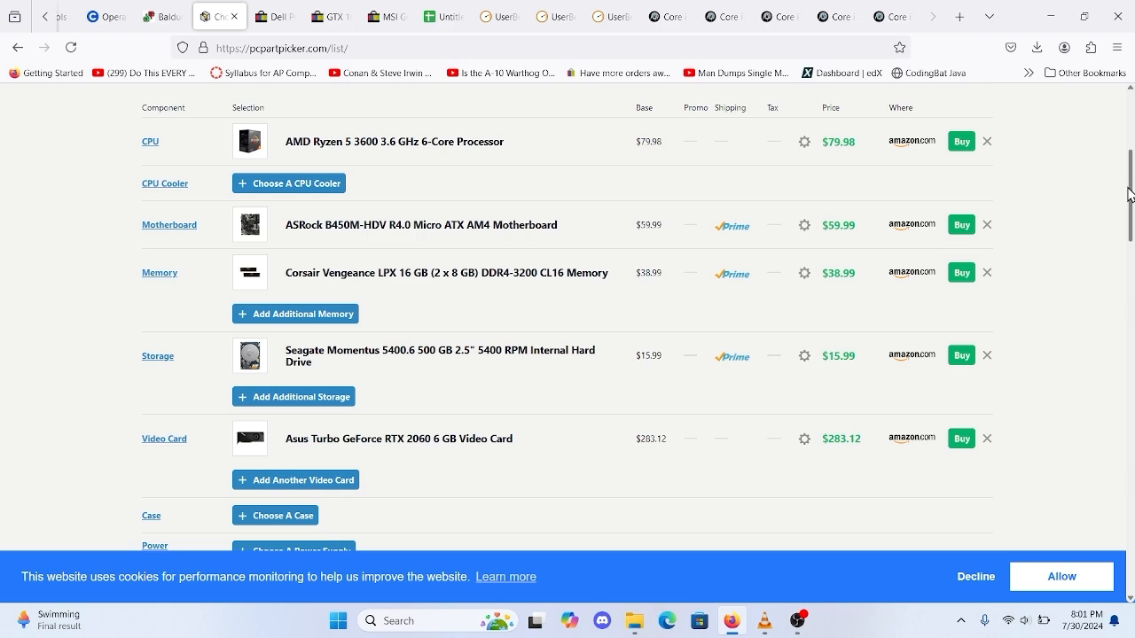
scroll("down", 3)
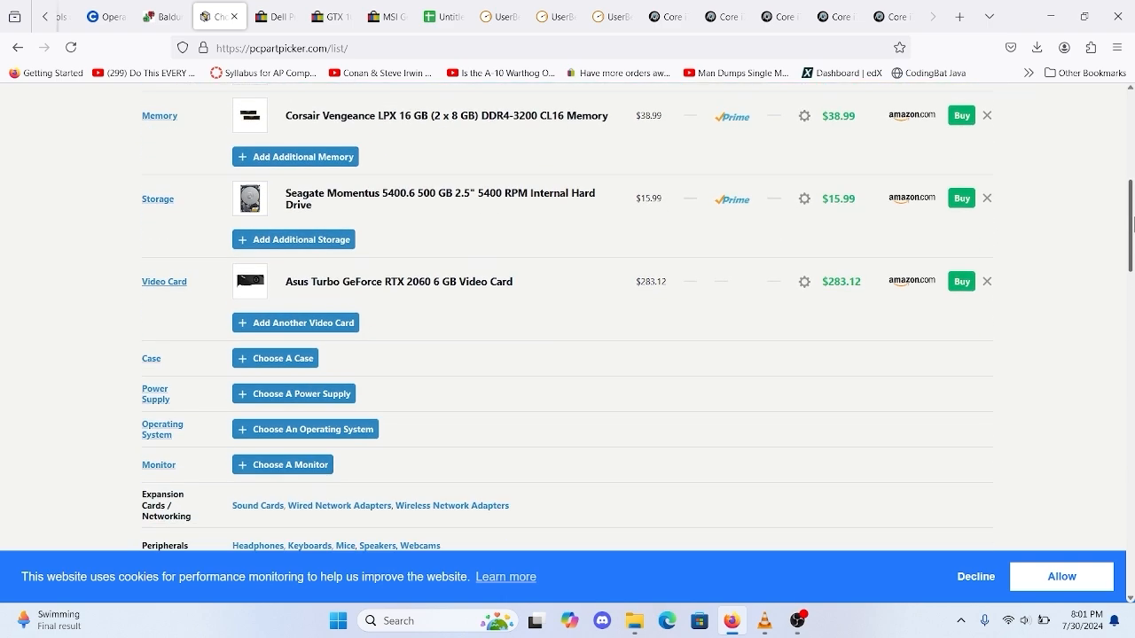
scroll("up", 3)
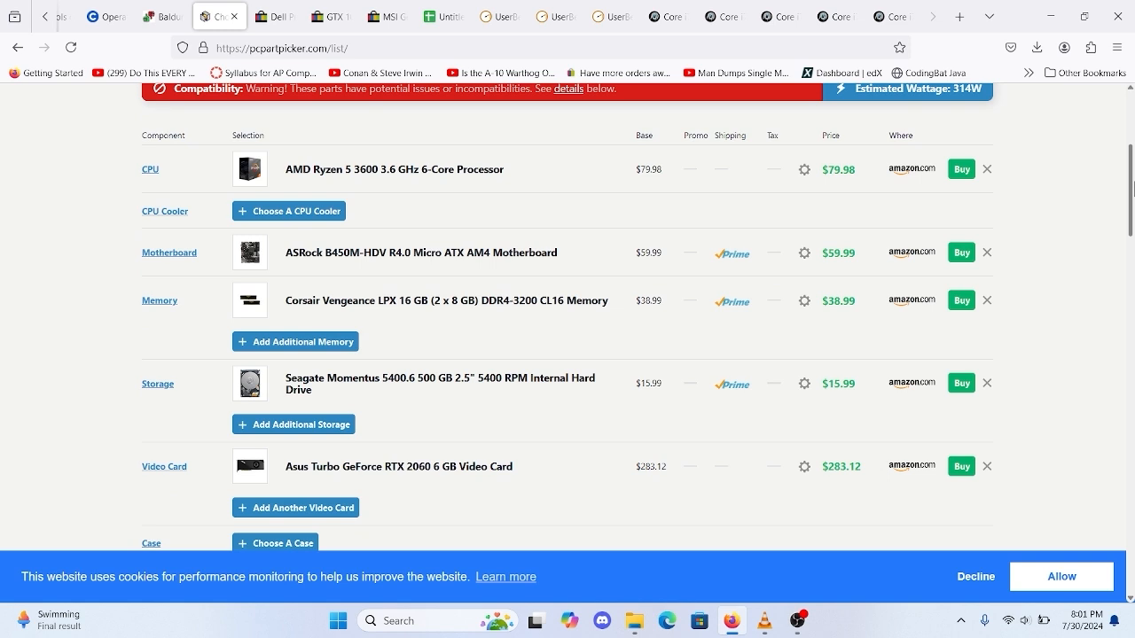
mouse_move(872, 525)
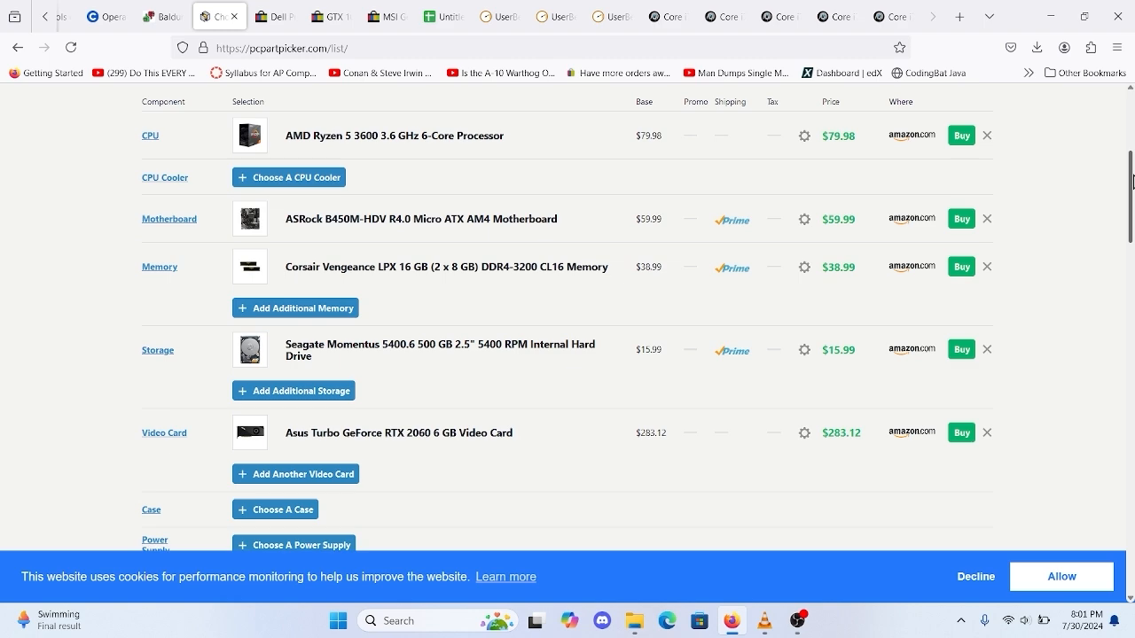
scroll("down", 3)
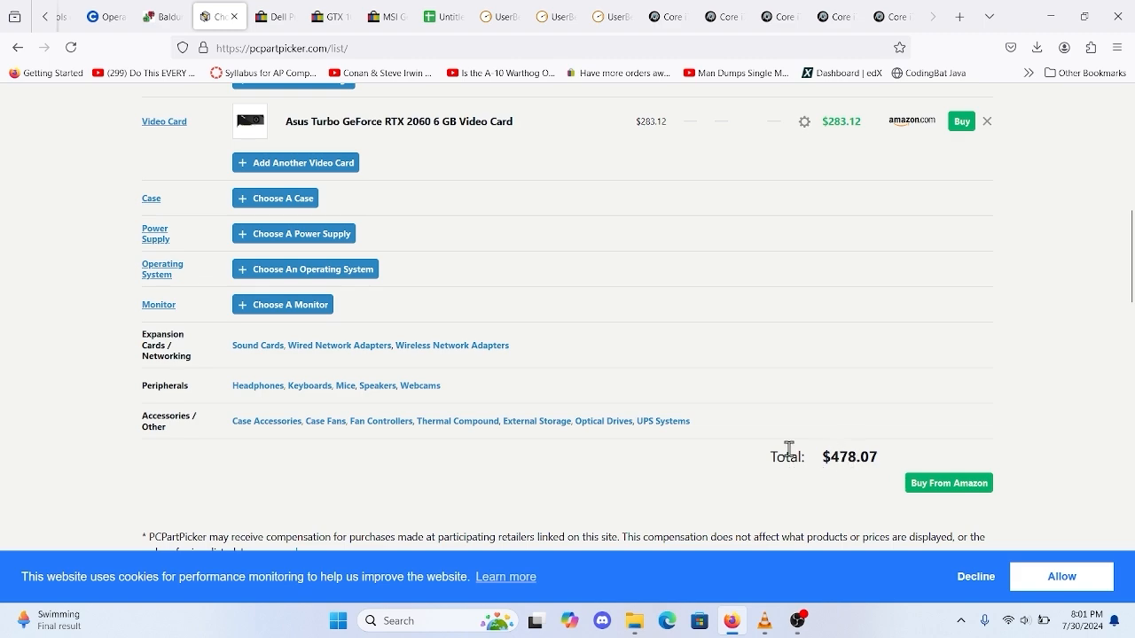
left_click(275, 16)
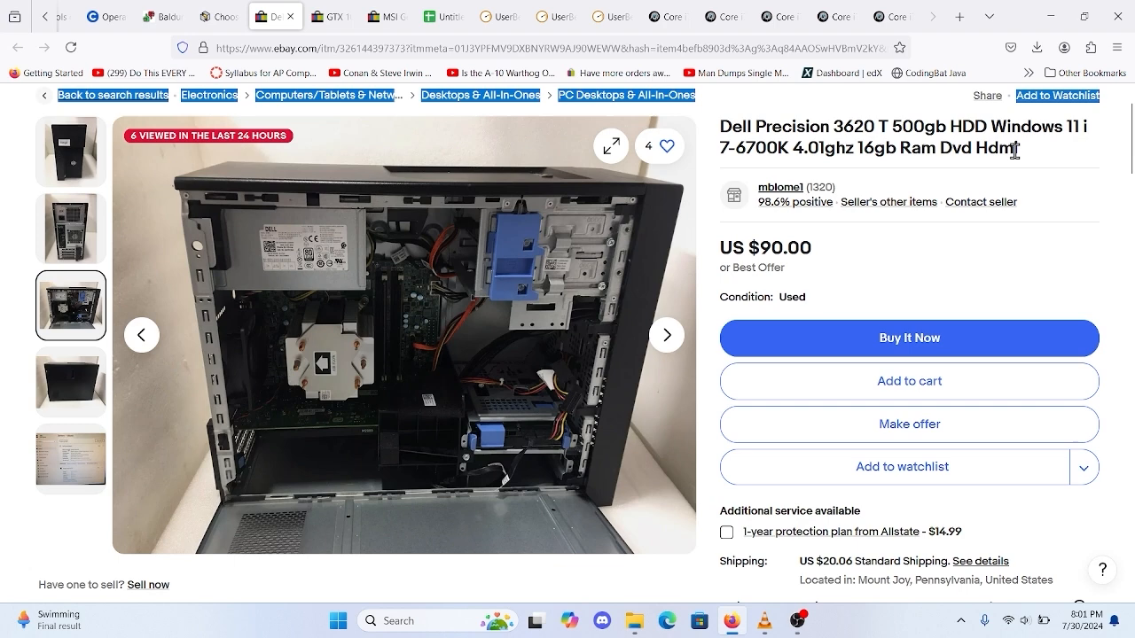
mouse_move(287, 245)
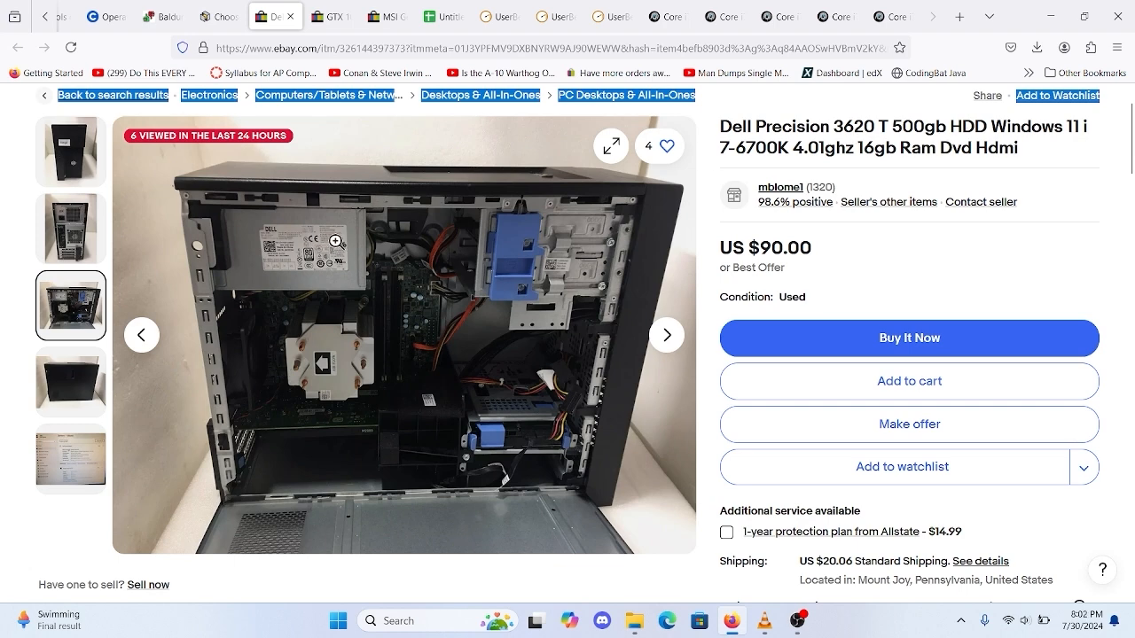
mouse_move(309, 249)
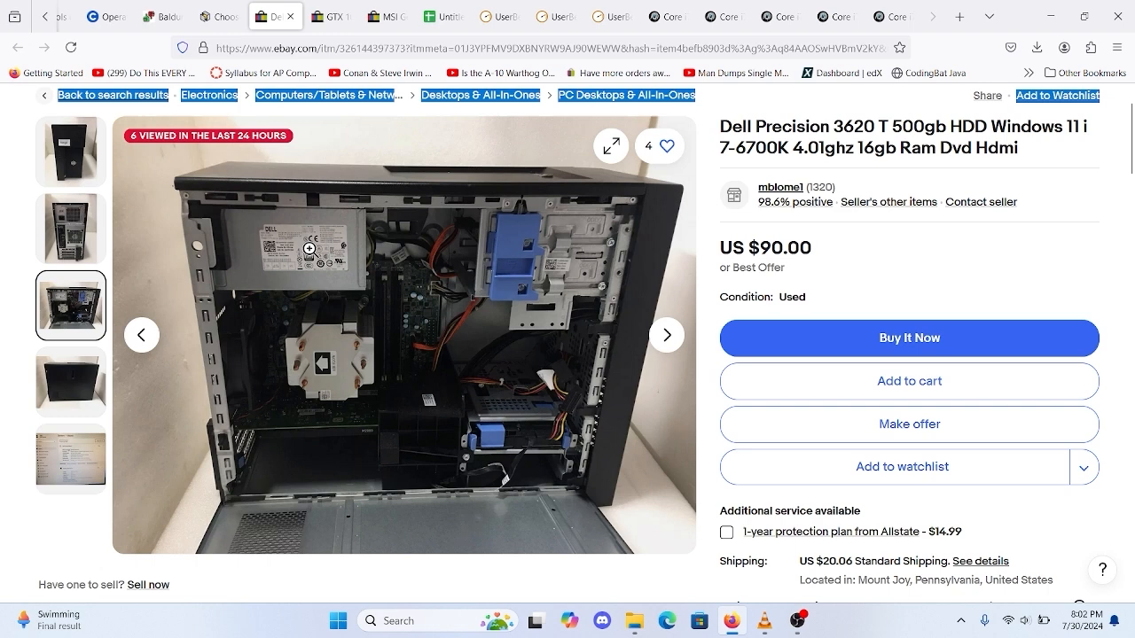
mouse_move(311, 218)
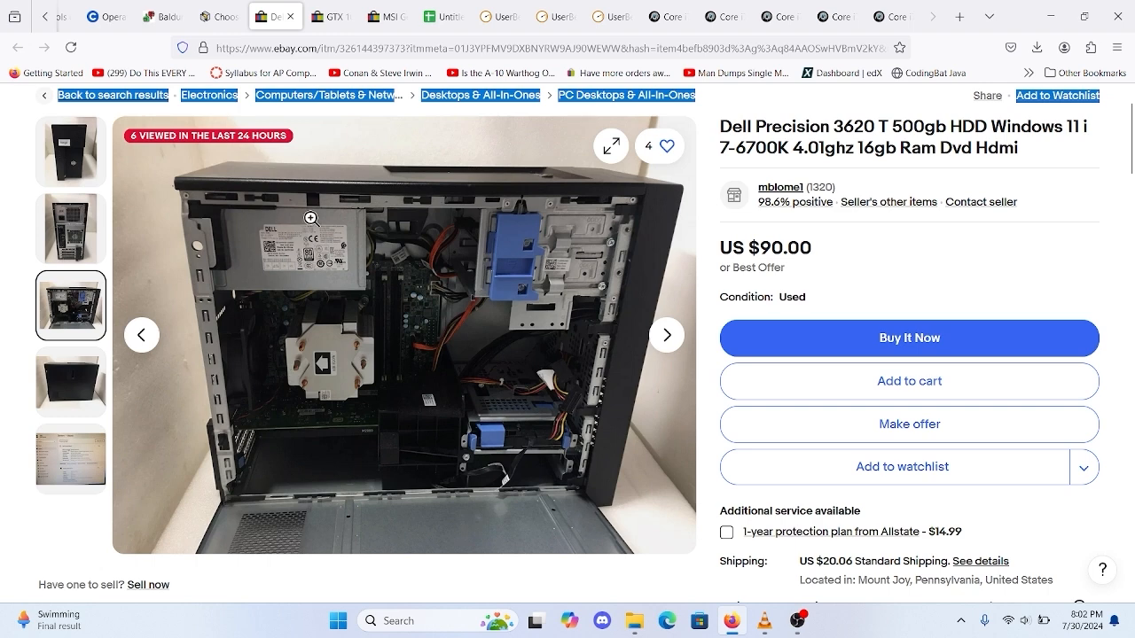
mouse_move(309, 237)
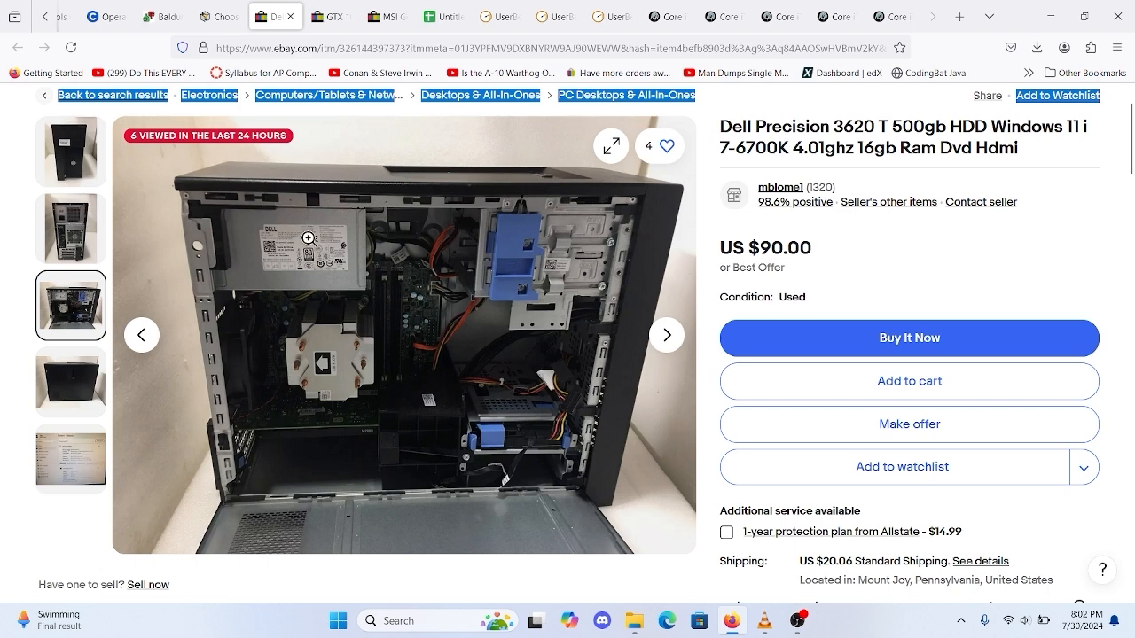
mouse_move(642, 305)
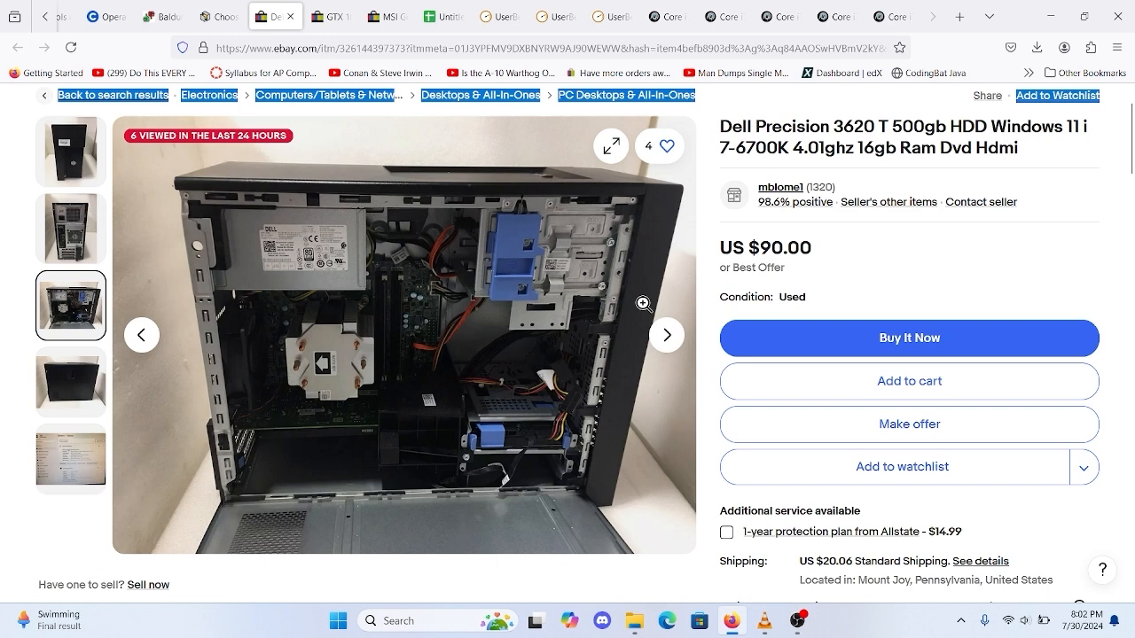
mouse_move(807, 156)
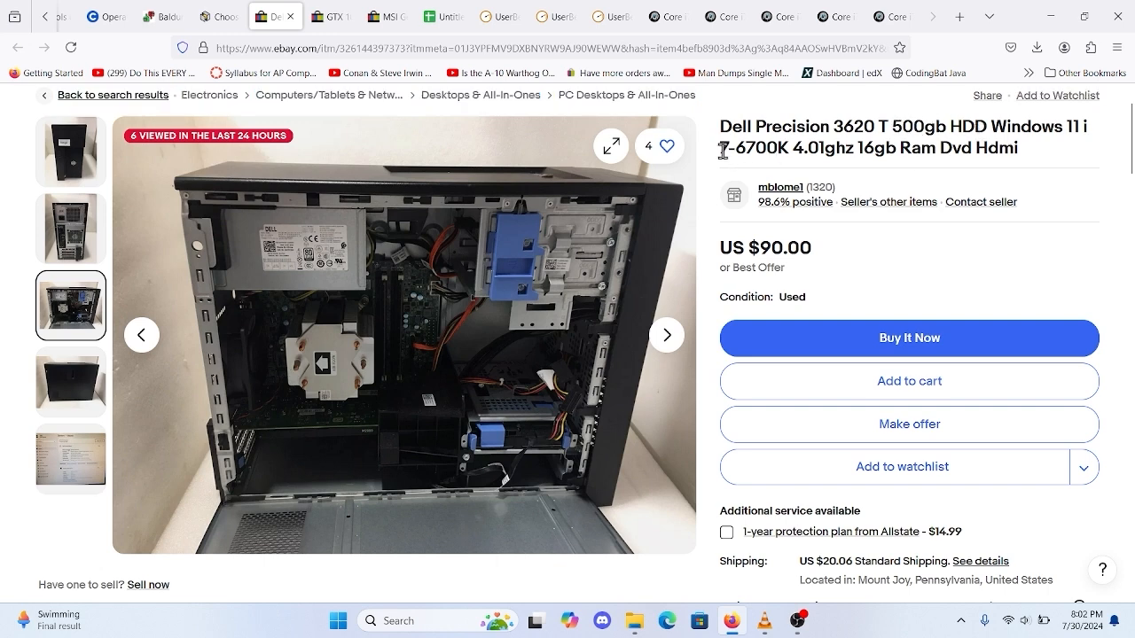
Check the i7-6700K processor, shipping and similar items on the $90 tower listing, then switch to the GTX 1070 results
double_click(755, 149)
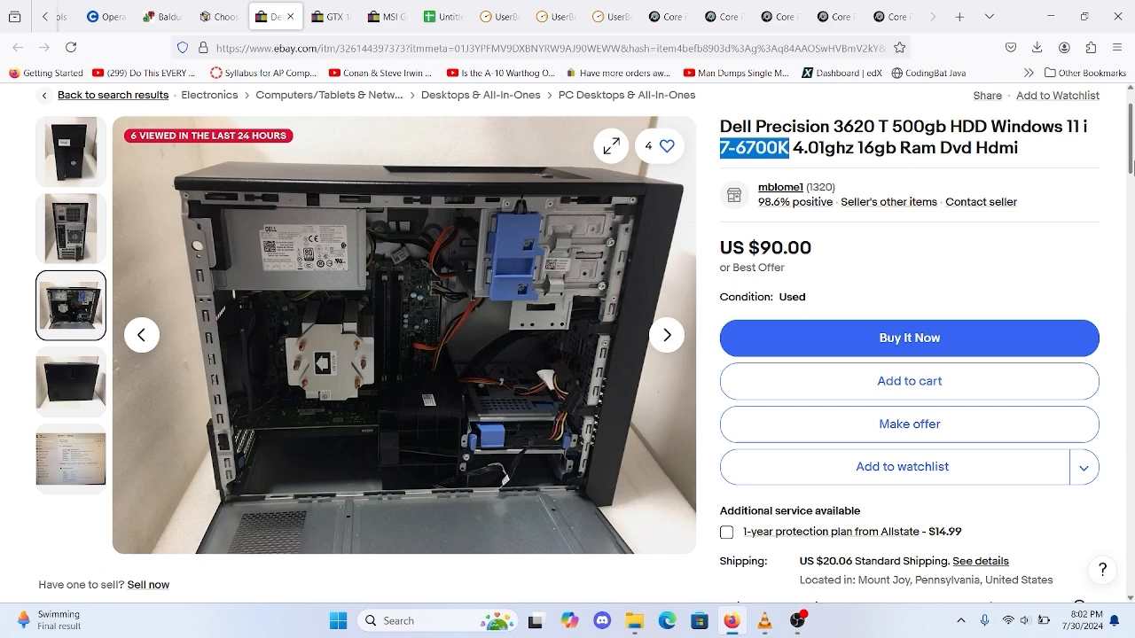
mouse_move(986, 186)
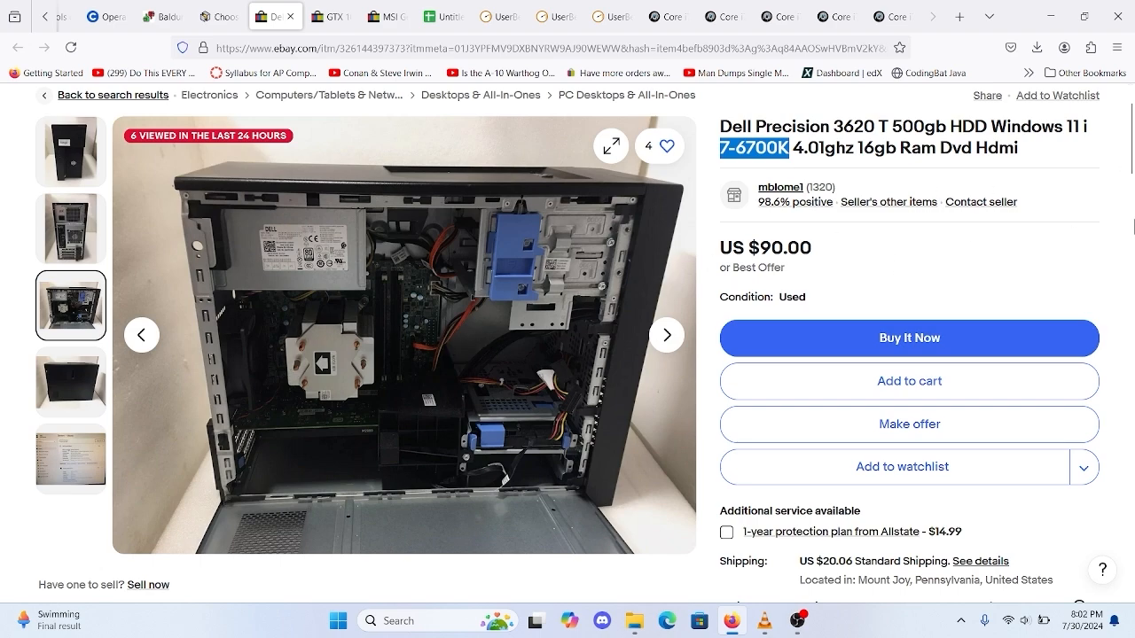
scroll("down", 3)
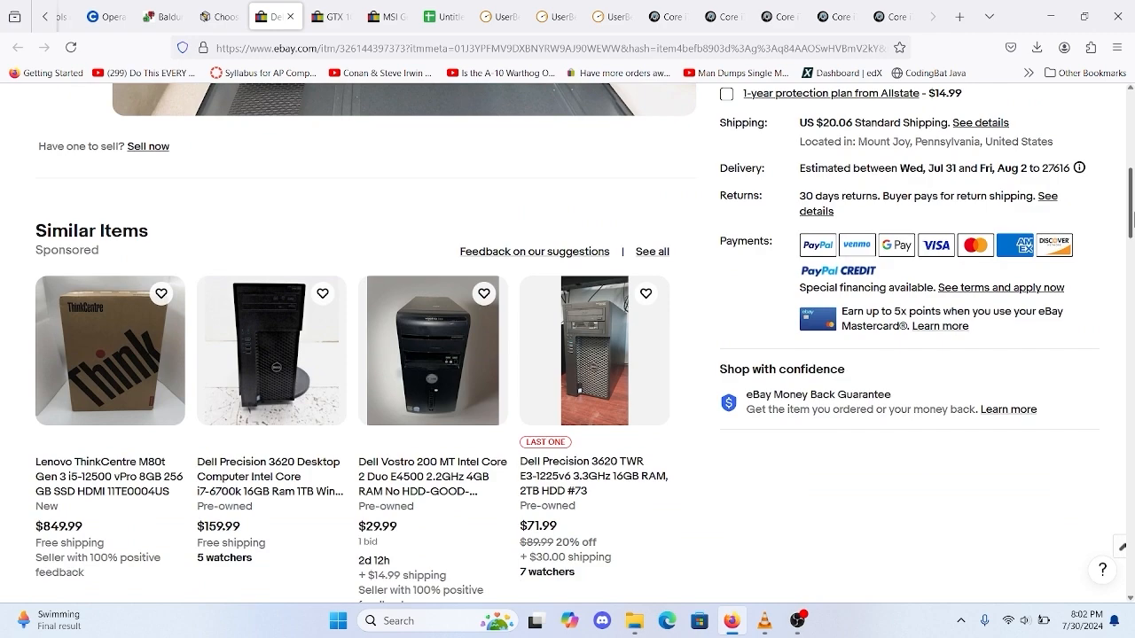
scroll("up", 3)
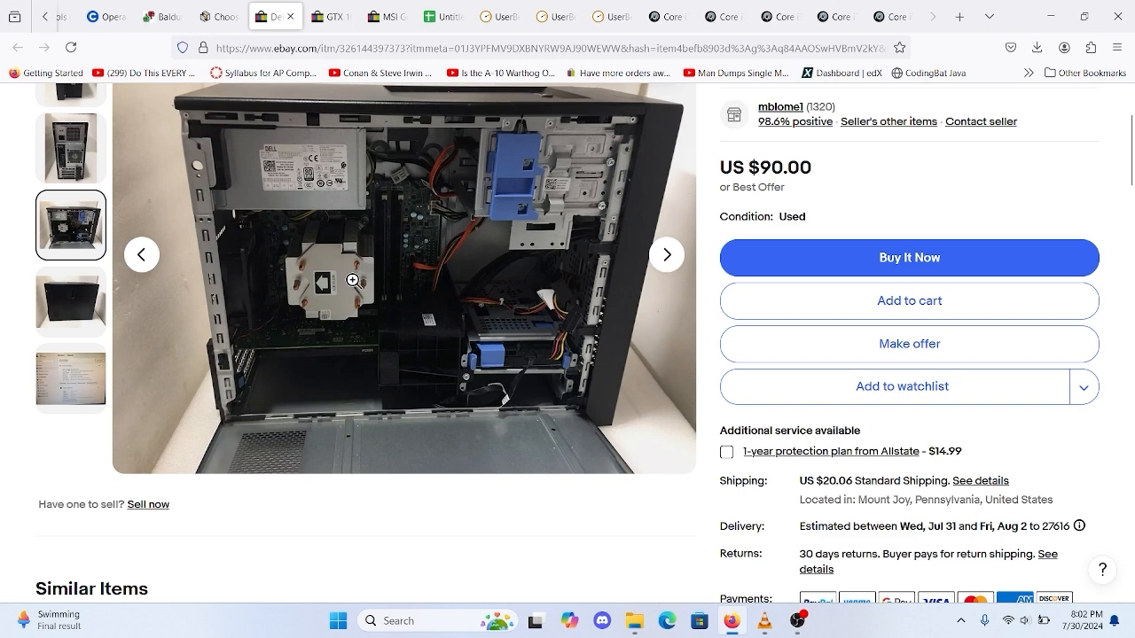
mouse_move(394, 291)
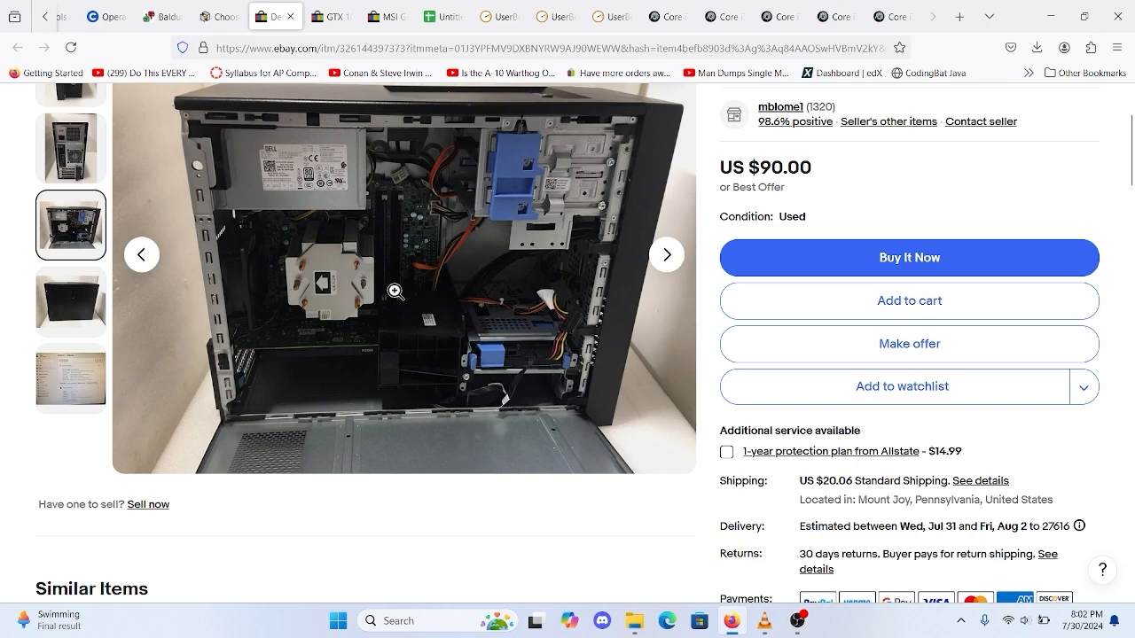
left_click(330, 16)
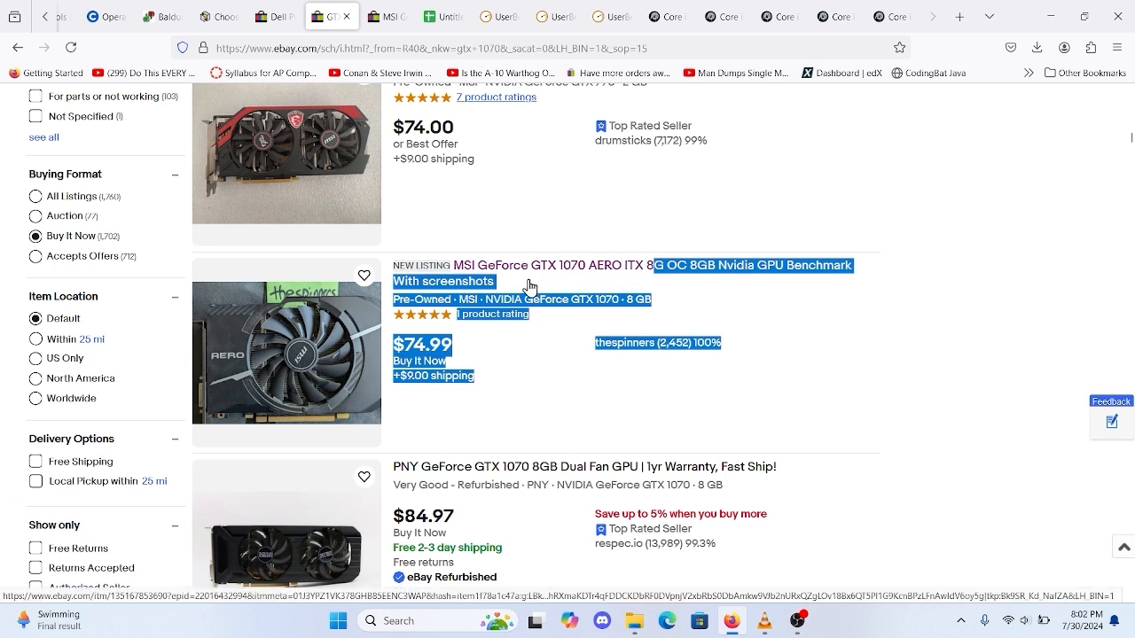
mouse_move(610, 266)
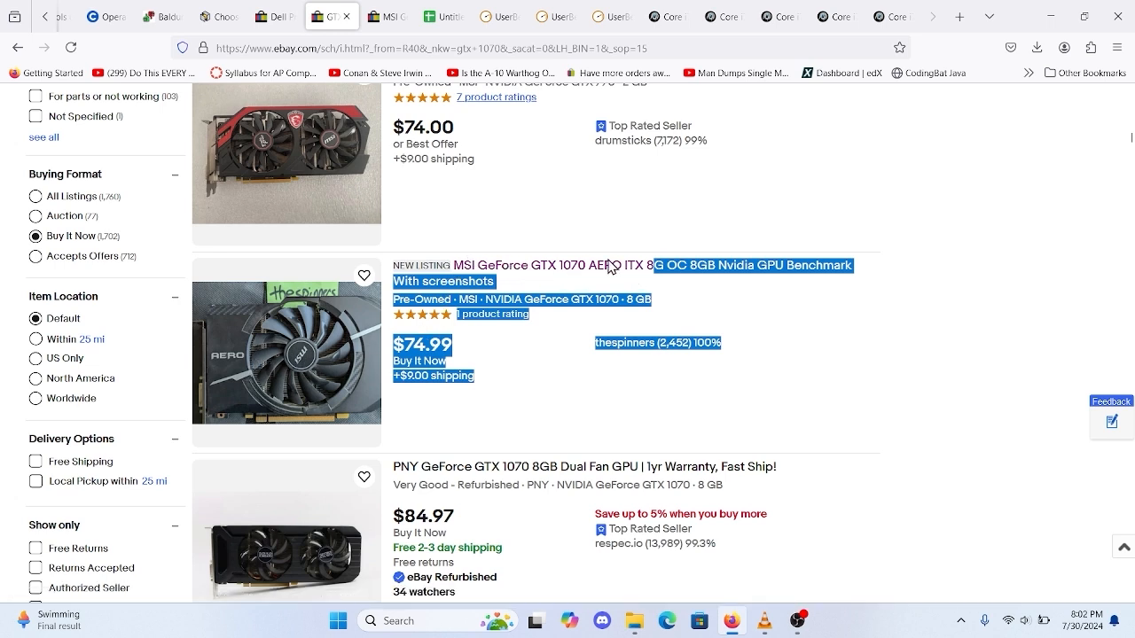
mouse_move(447, 415)
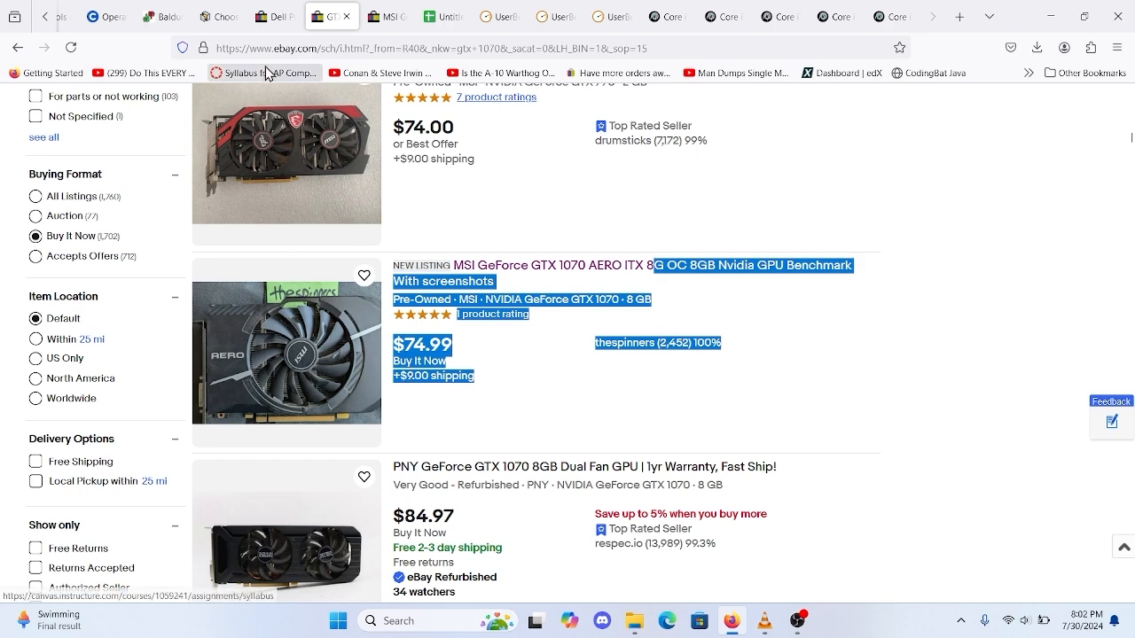
Return from the $74.99 MSI GTX 1070 AERO ITX result to the $90 Dell tower listing
left_click(275, 16)
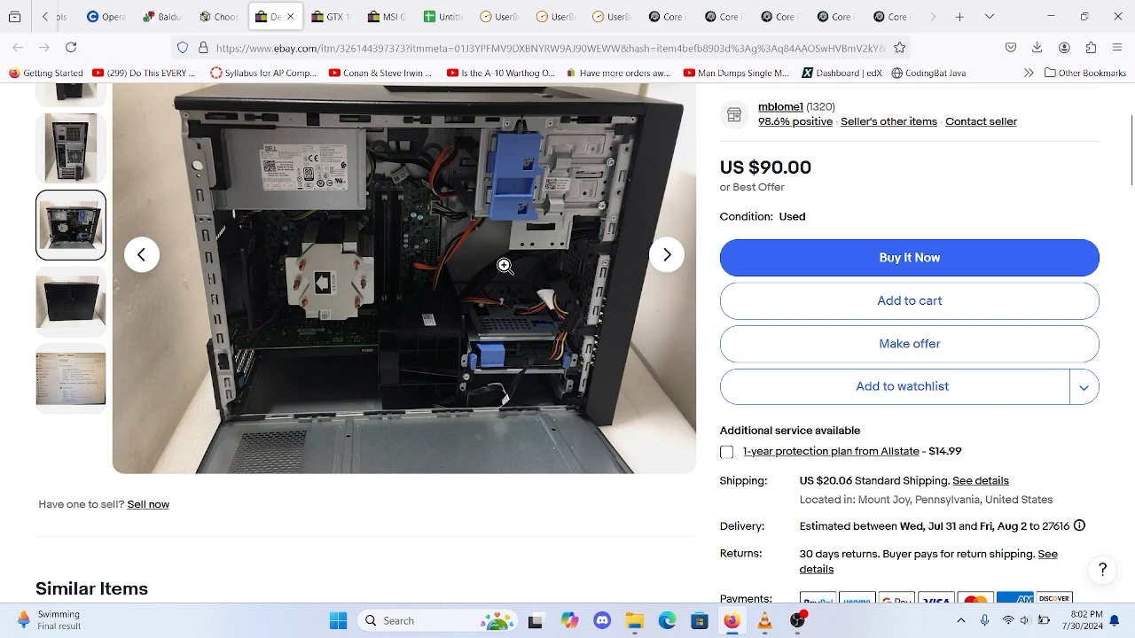
mouse_move(386, 16)
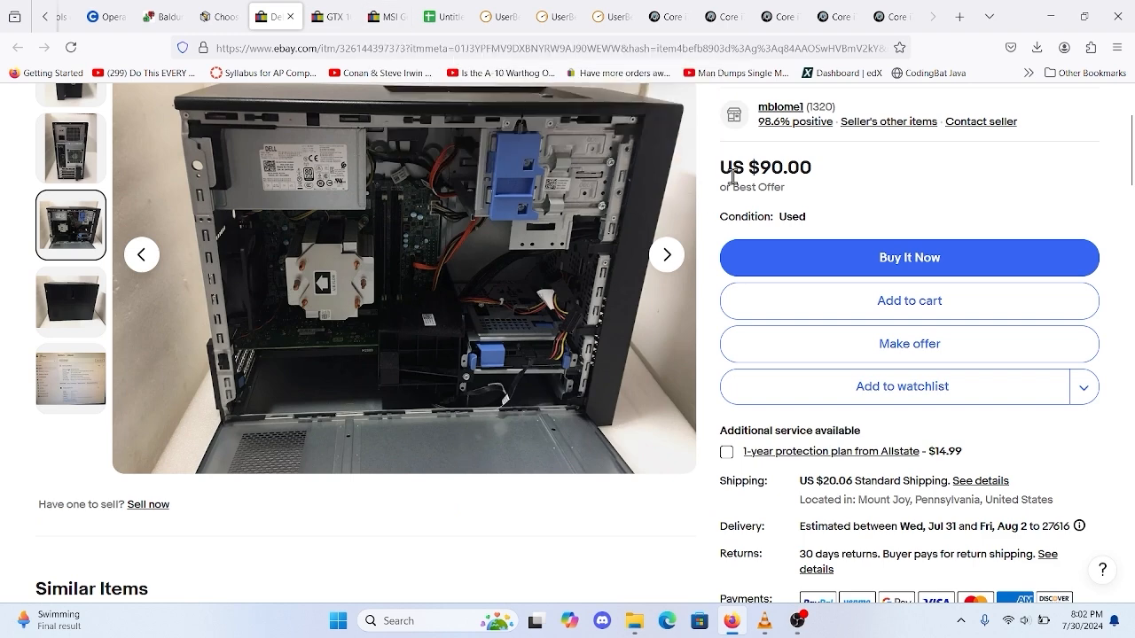
Bring the GTX 1070 search results with the $74.99 MSI AERO ITX card back into view
left_click(330, 16)
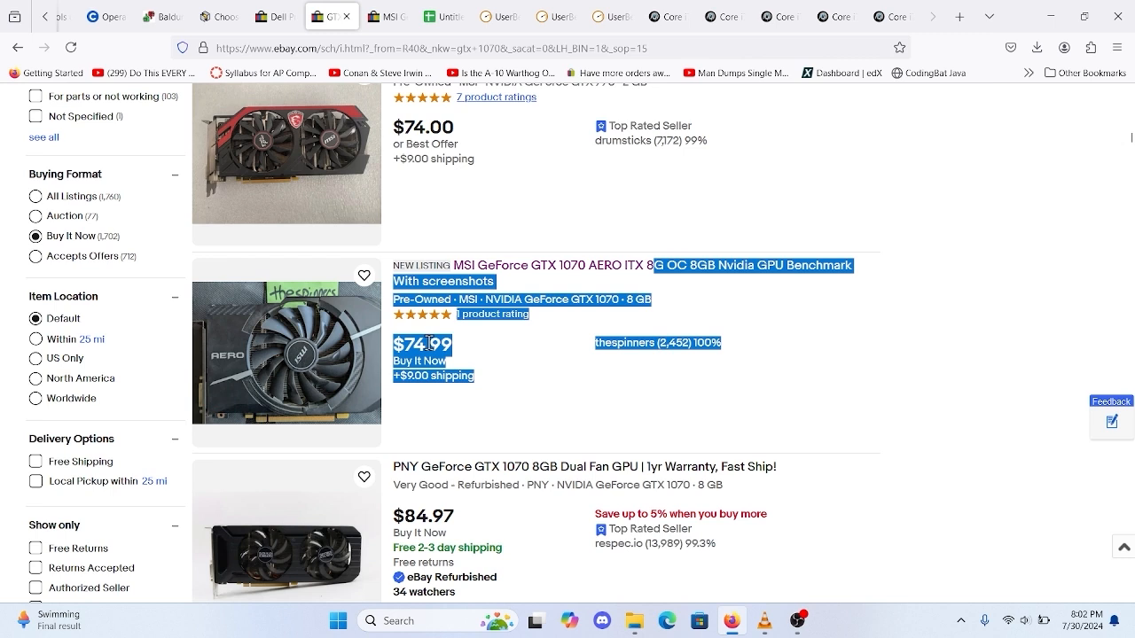
mouse_move(382, 19)
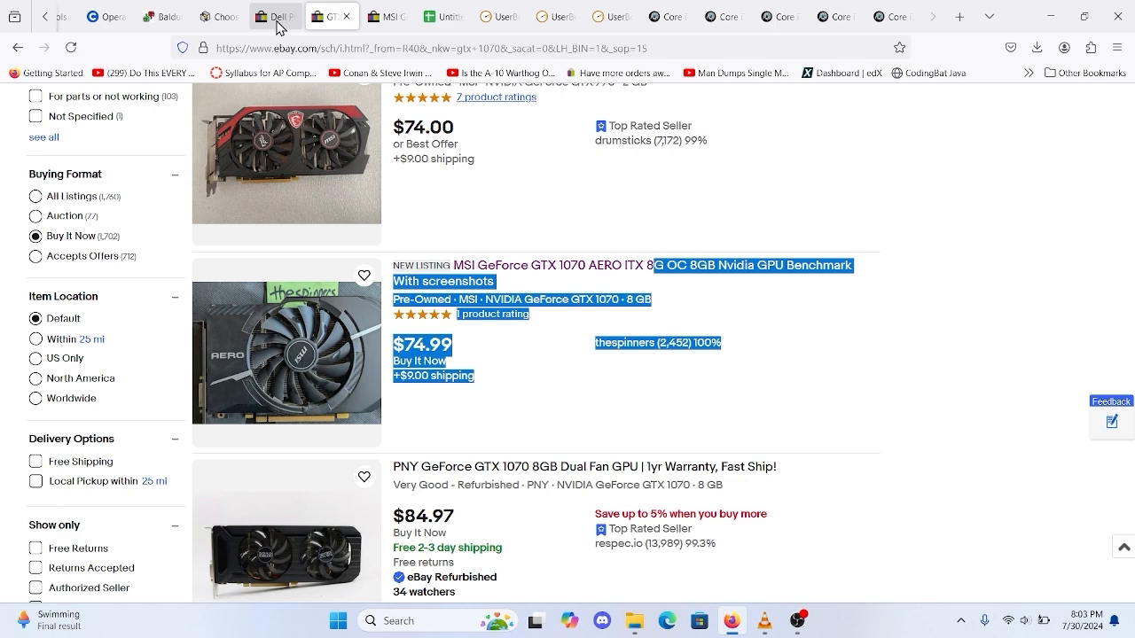
Inspect close-ups of the tower's heatsink, graphics card, power supply and drive bays, then move to the cost spreadsheet
left_click(275, 16)
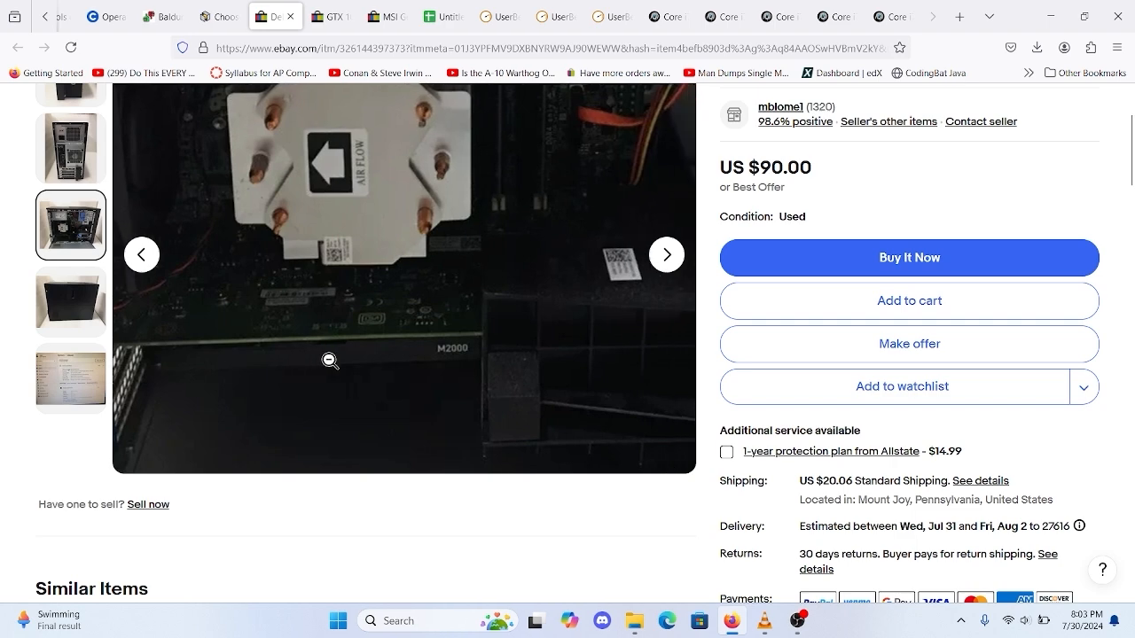
left_click(330, 360)
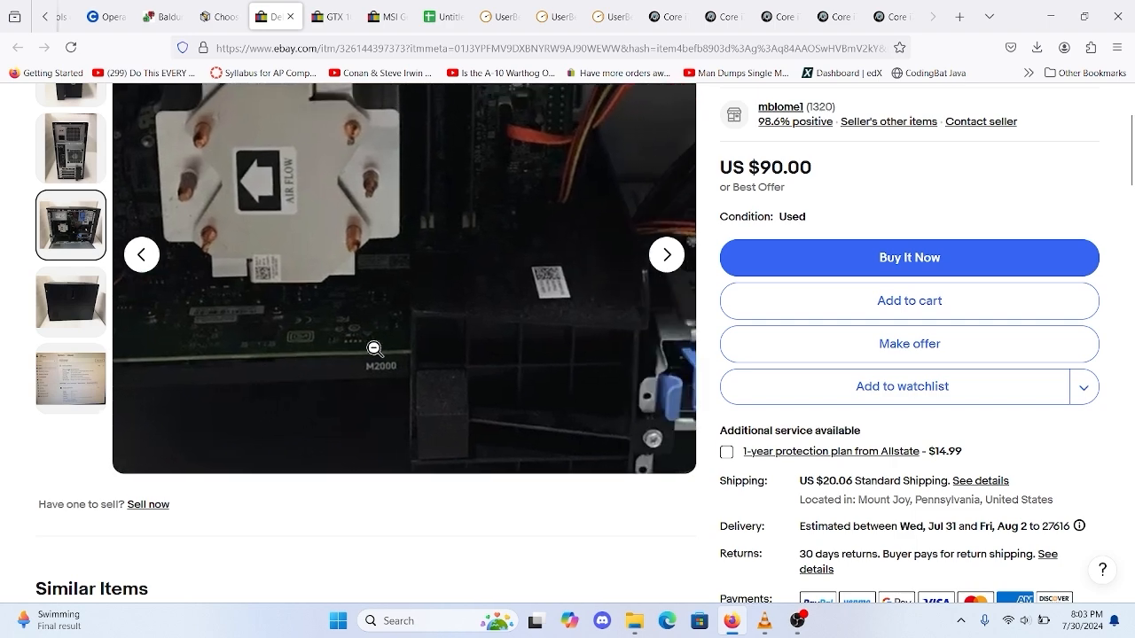
left_click(667, 255)
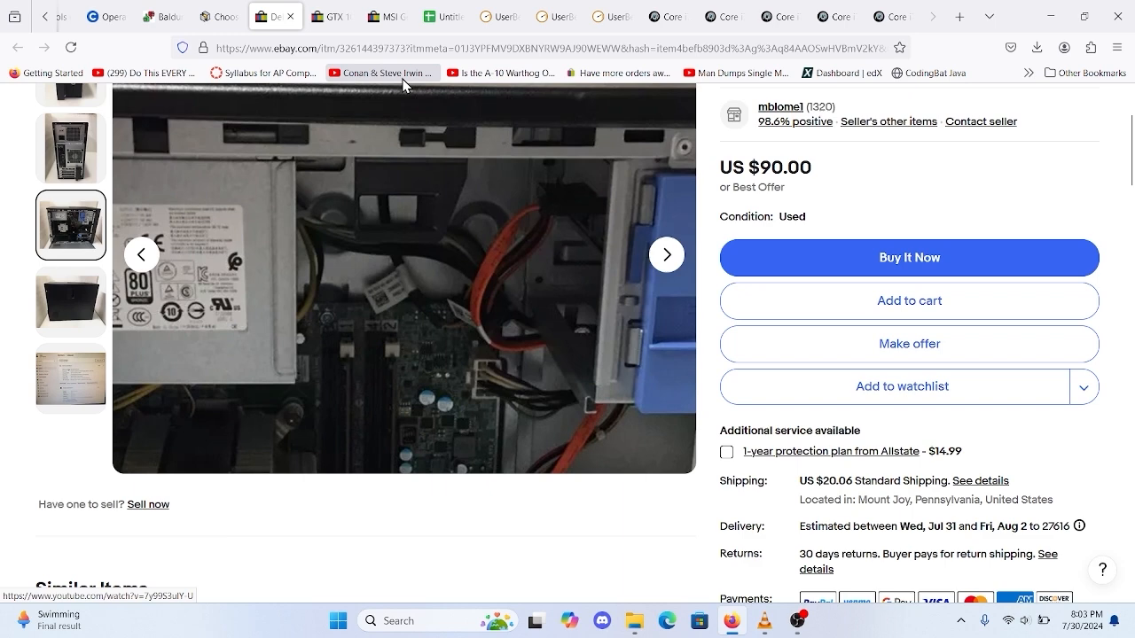
left_click(667, 255)
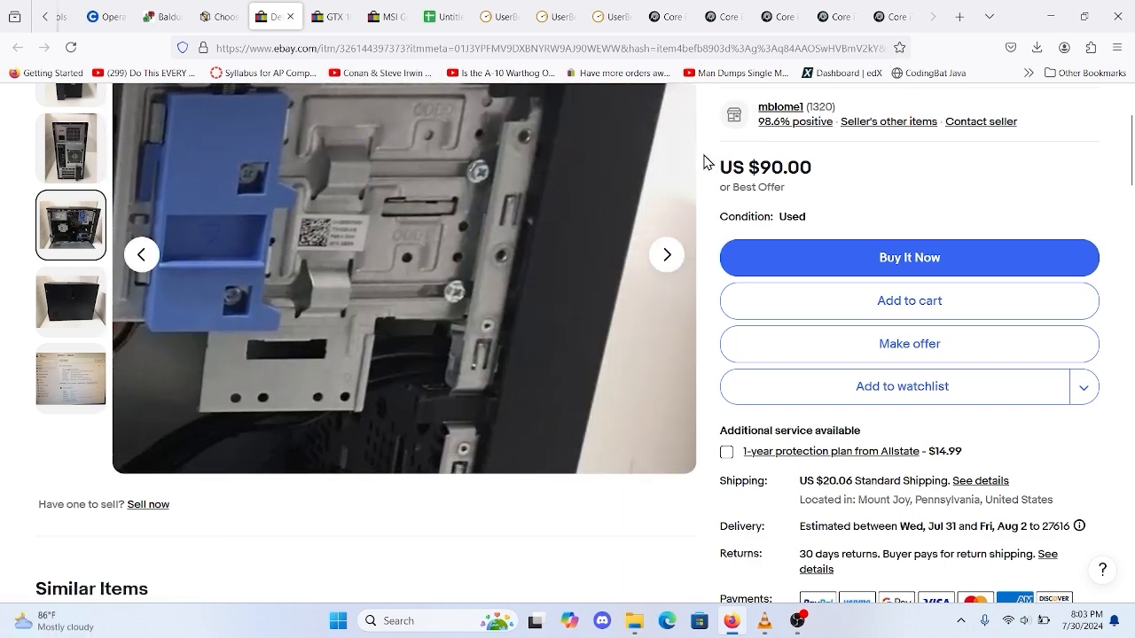
left_click(667, 255)
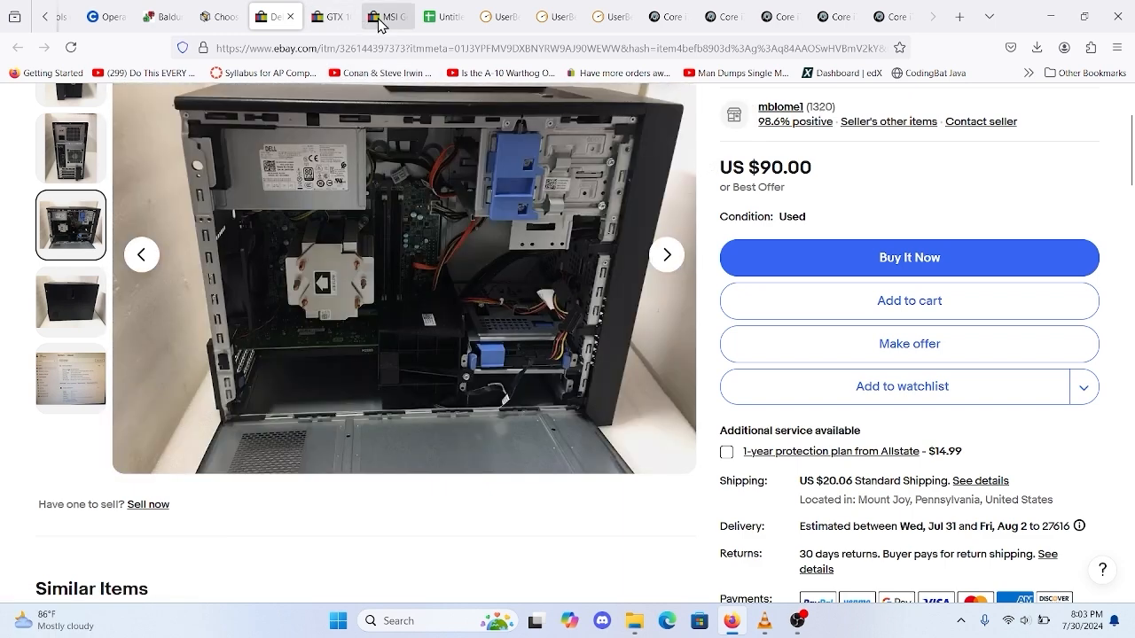
mouse_move(443, 16)
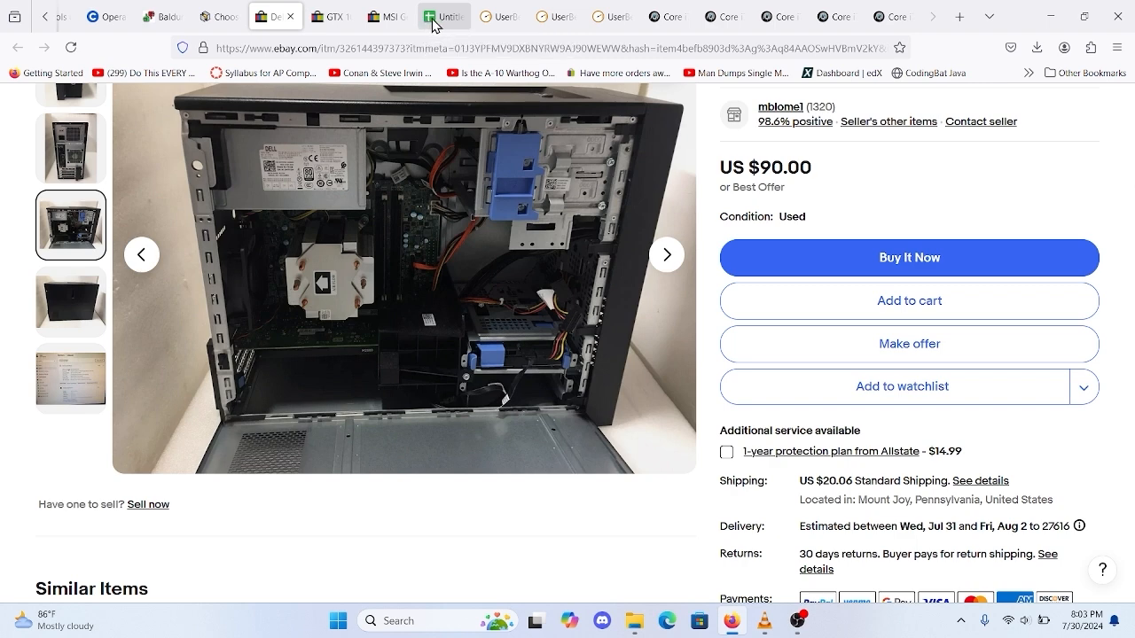
left_click(444, 16)
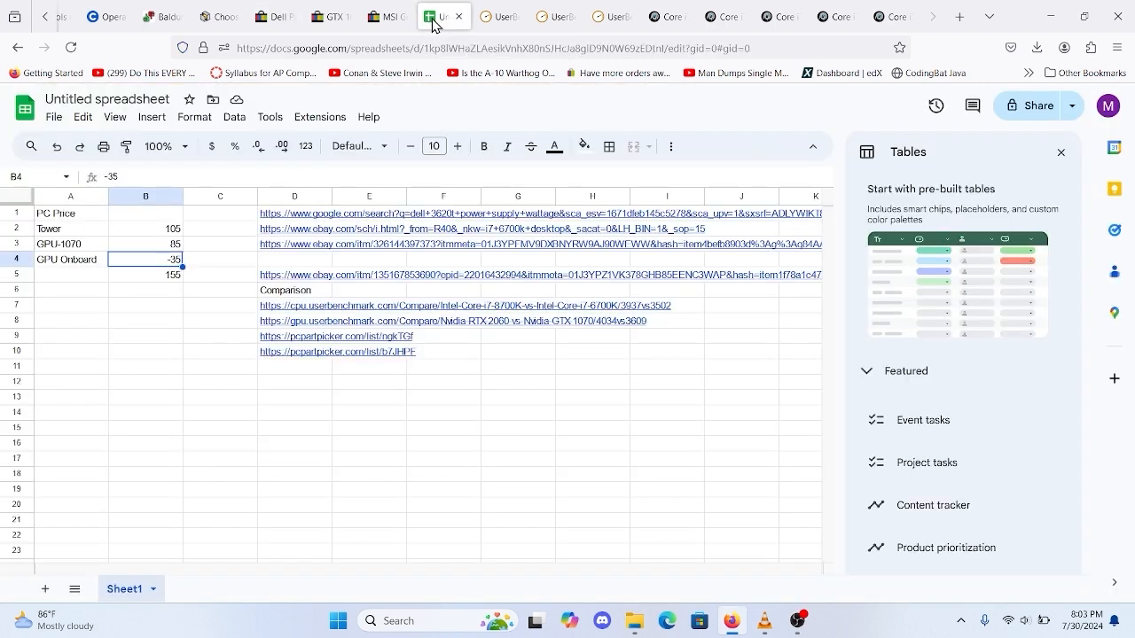
Check the Tower 105 entry and the B5 total formula giving 155, then bring up the RTX 2060 vs GTX 1070 comparison
left_click(145, 229)
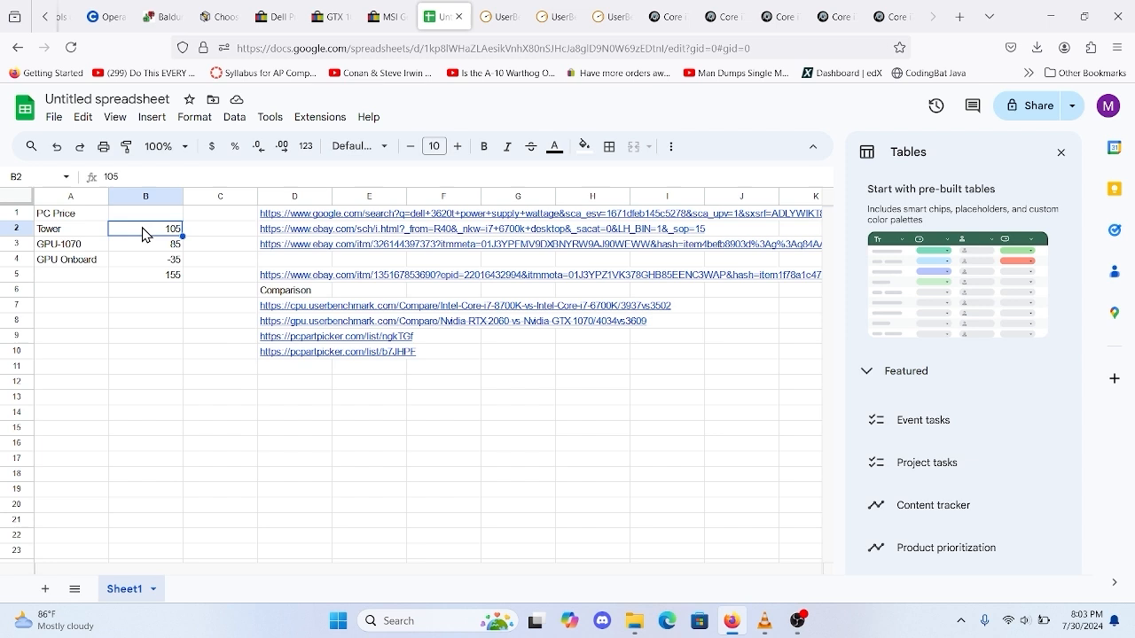
mouse_move(163, 234)
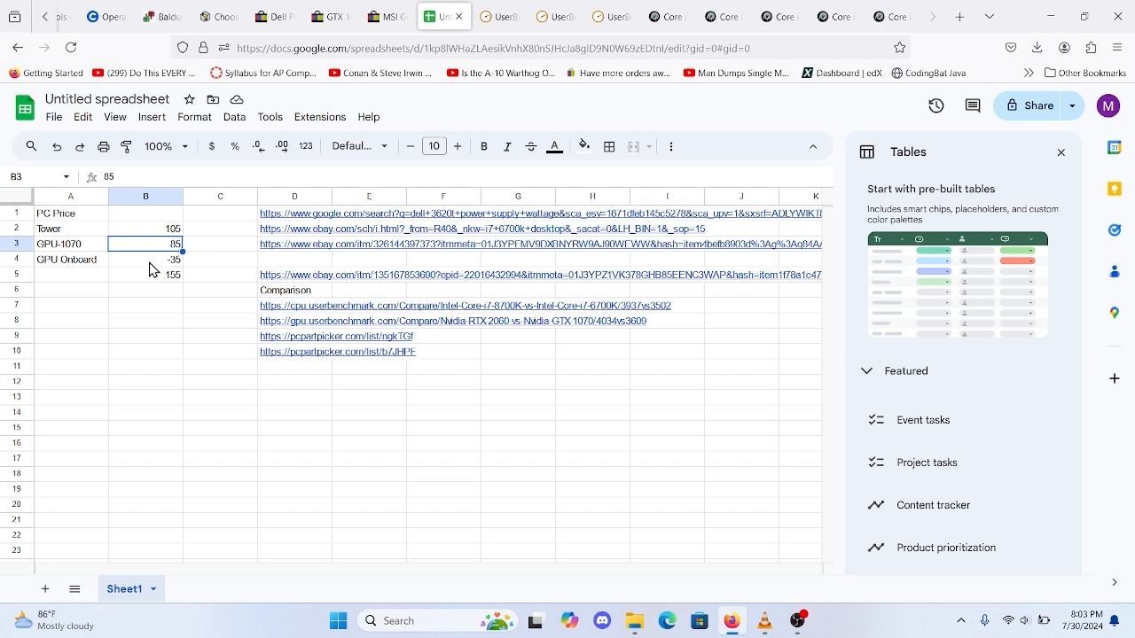
left_click(146, 259)
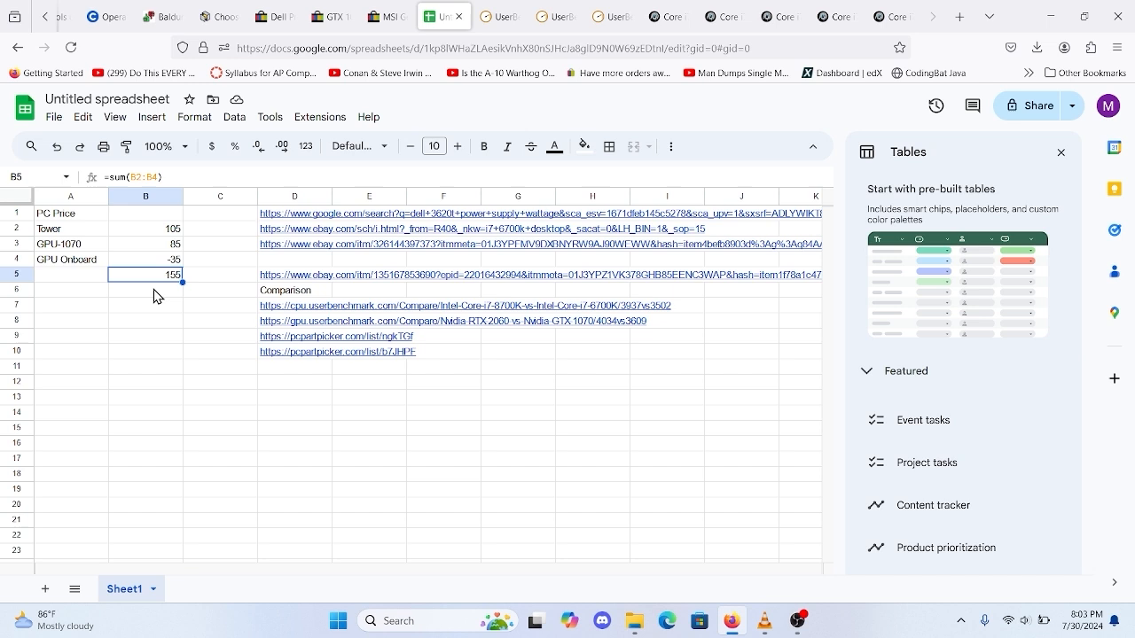
left_click(71, 366)
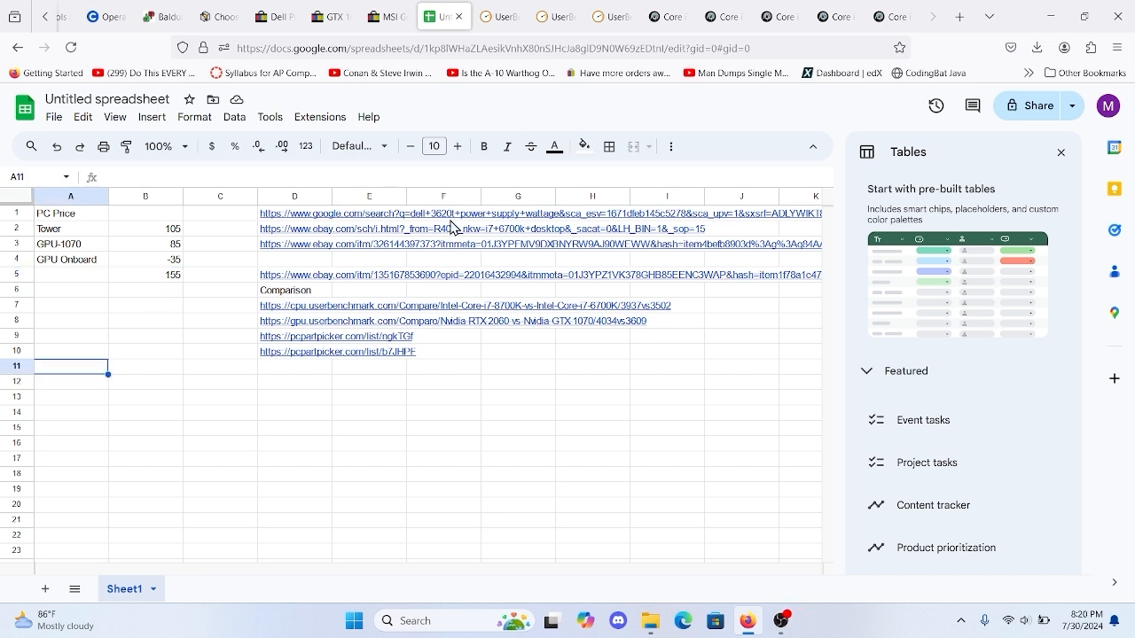
mouse_move(461, 231)
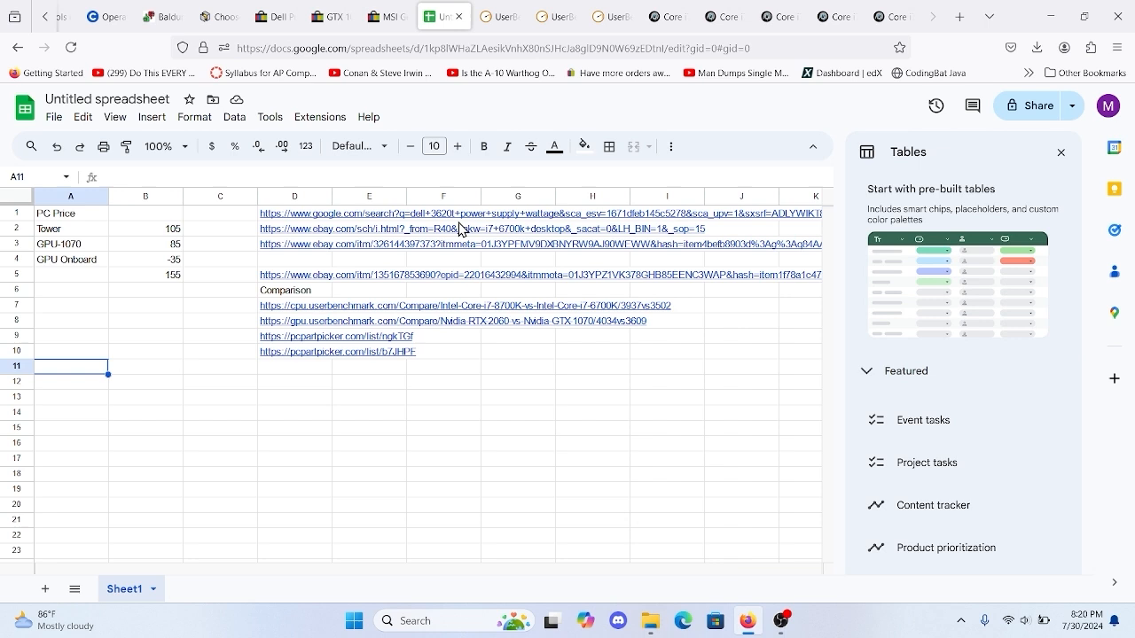
mouse_move(486, 96)
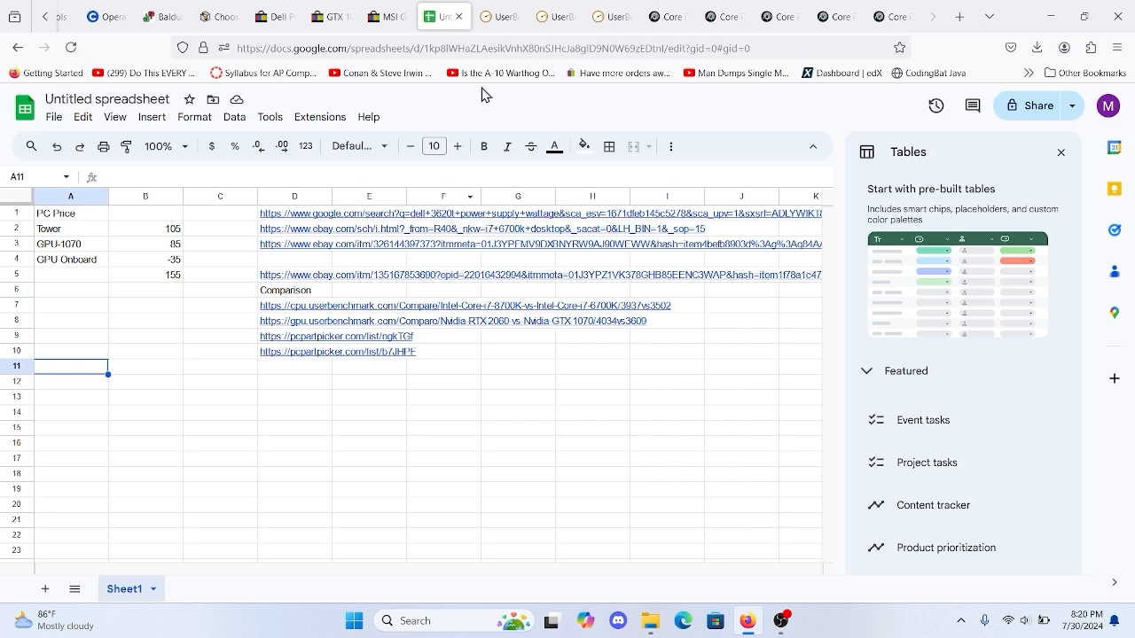
mouse_move(500, 16)
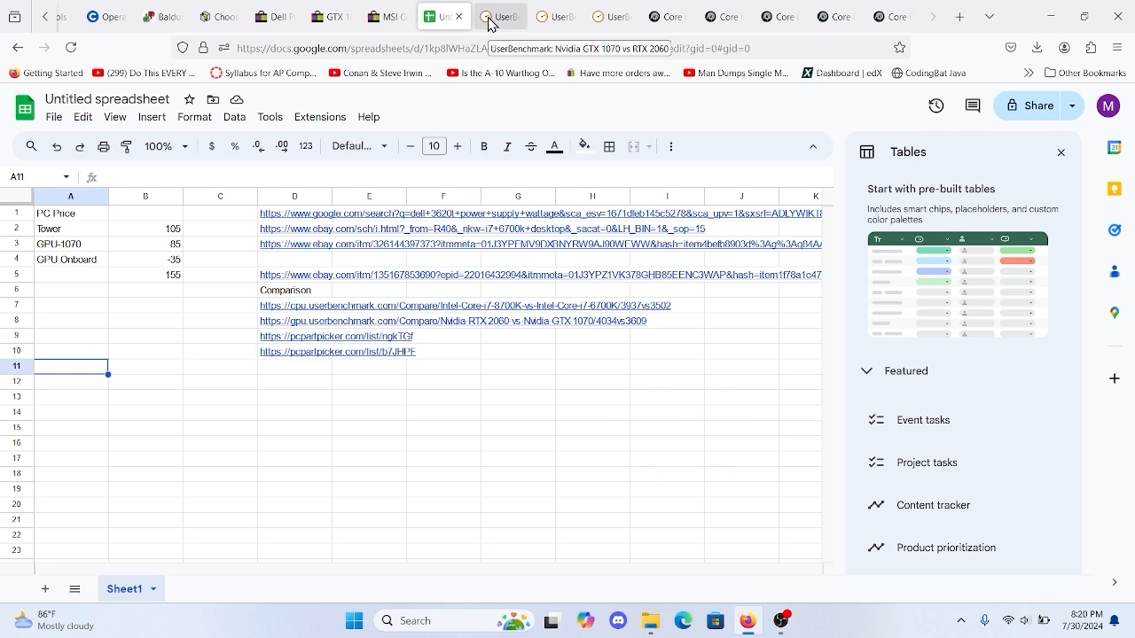
left_click(500, 16)
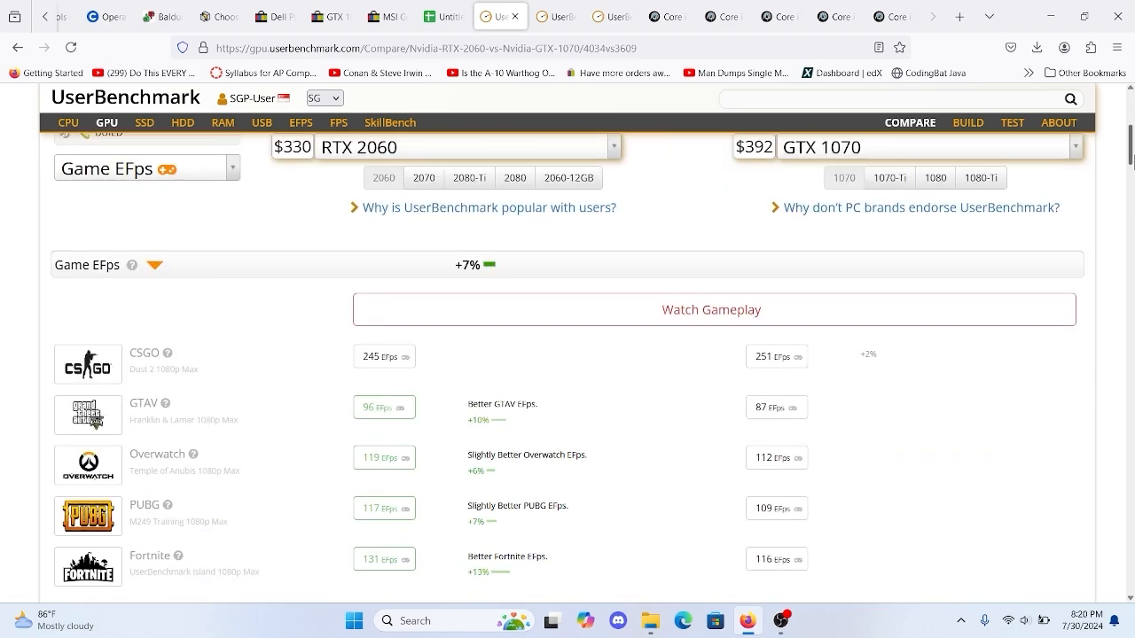
Scroll through the RTX 2060 vs GTX 1070 Game EFps section showing the 2060 about 7% higher
scroll("down", 3)
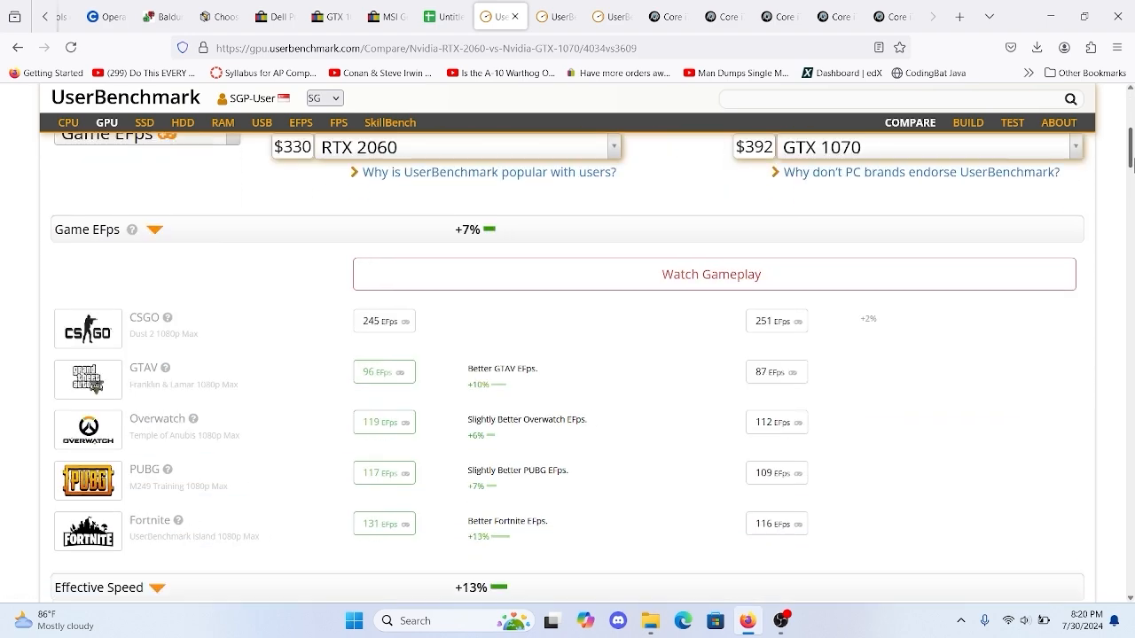
scroll("up", 3)
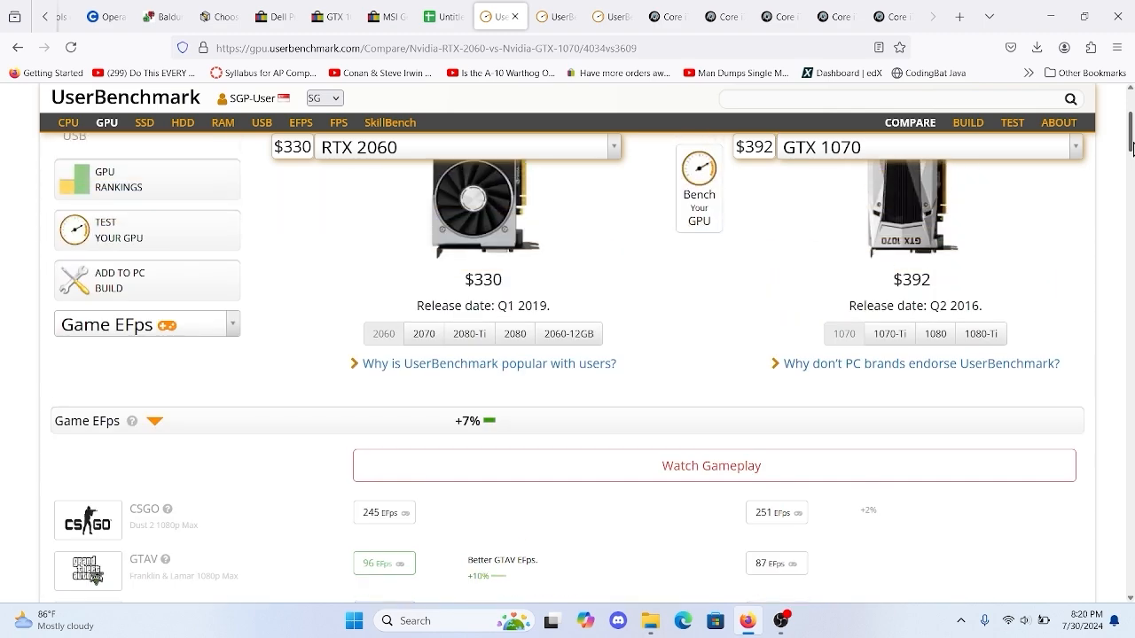
Look over the Core i7-6700K vs Ryzen 5 3600 comparison sections
left_click(556, 16)
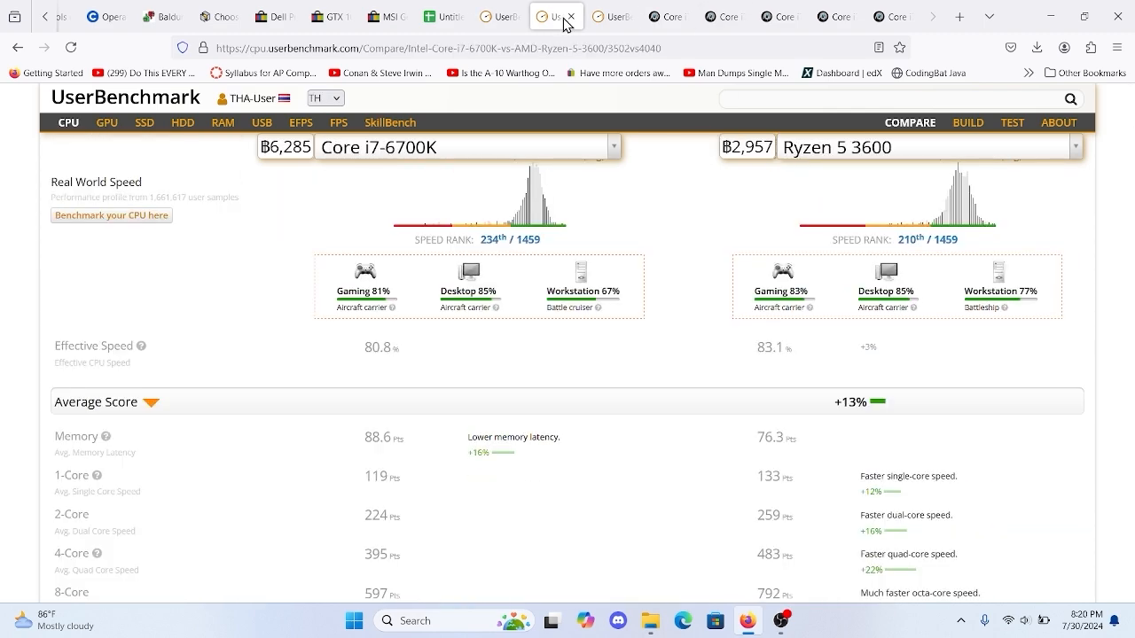
scroll("up", 3)
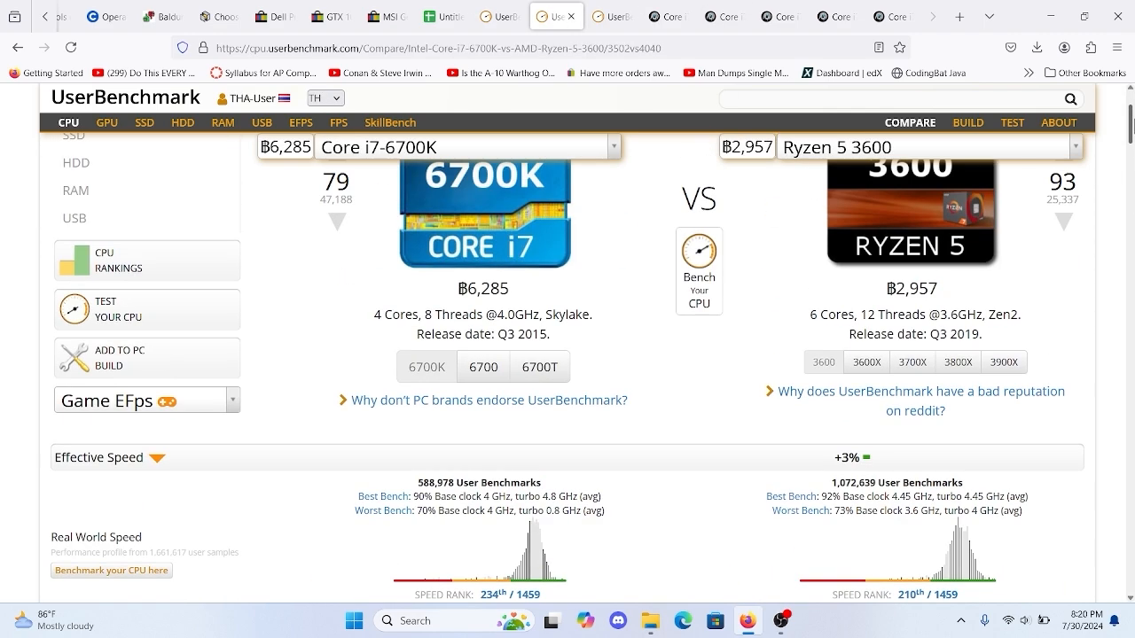
scroll("down", 3)
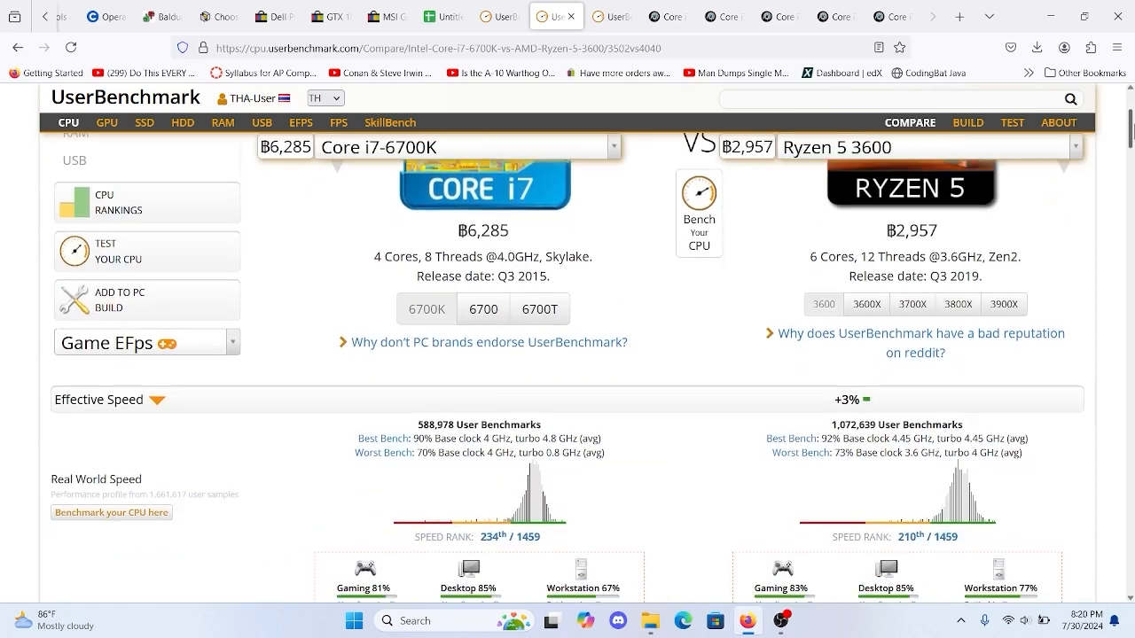
scroll("down", 3)
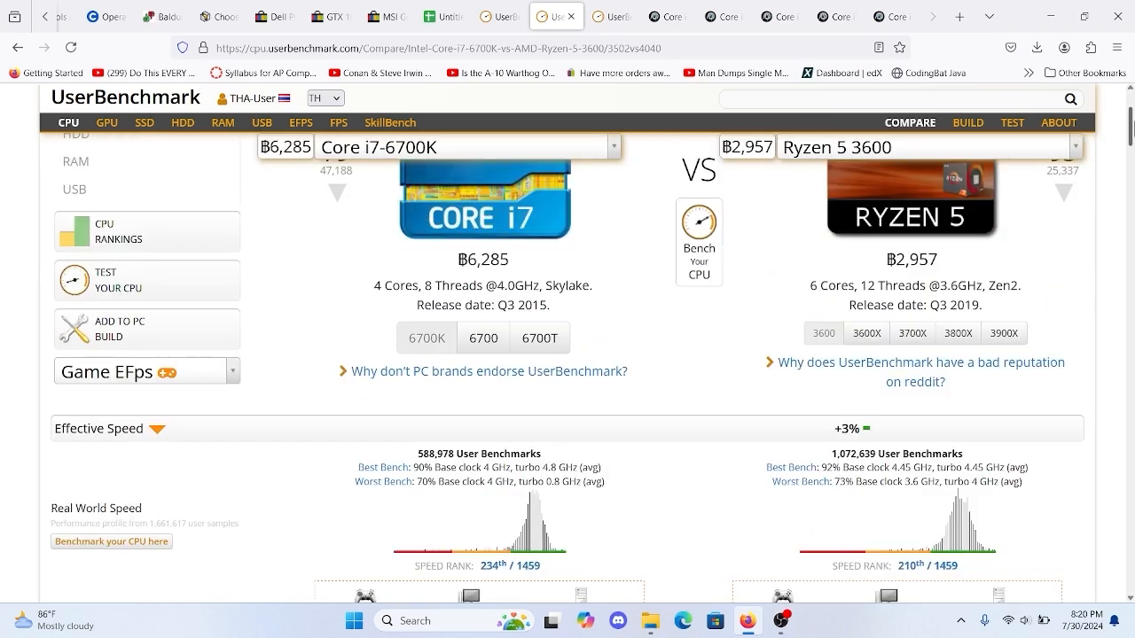
scroll("down", 3)
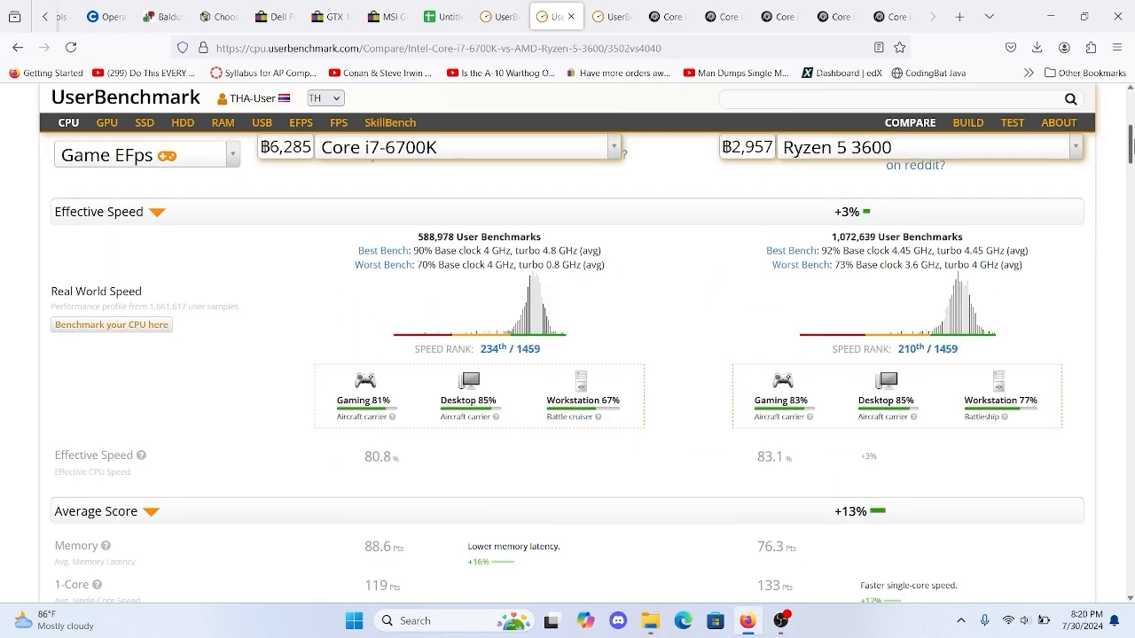
scroll("up", 3)
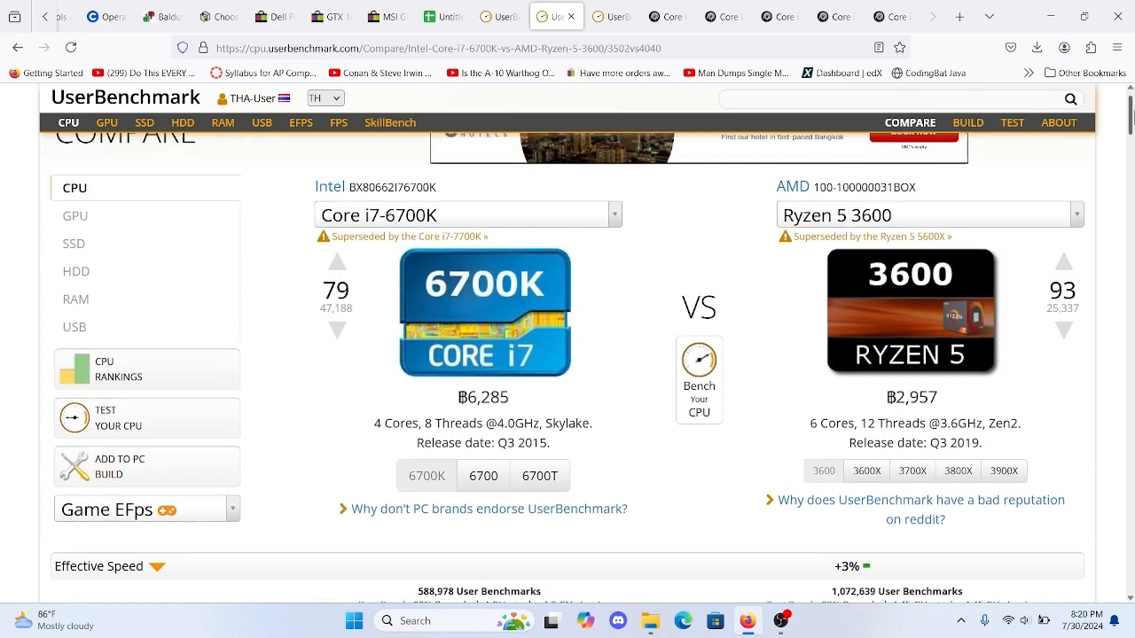
Review the Core i7-8700K ($247) vs Core i7-6700K ($240) comparison, about 9% faster effective speed
left_click(612, 16)
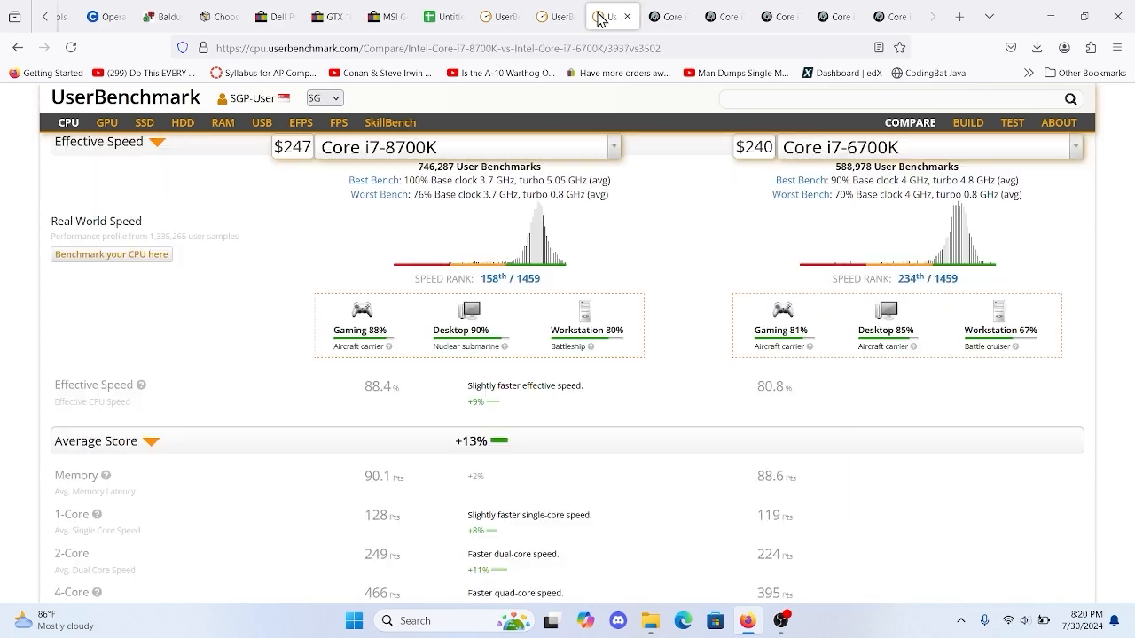
scroll("up", 3)
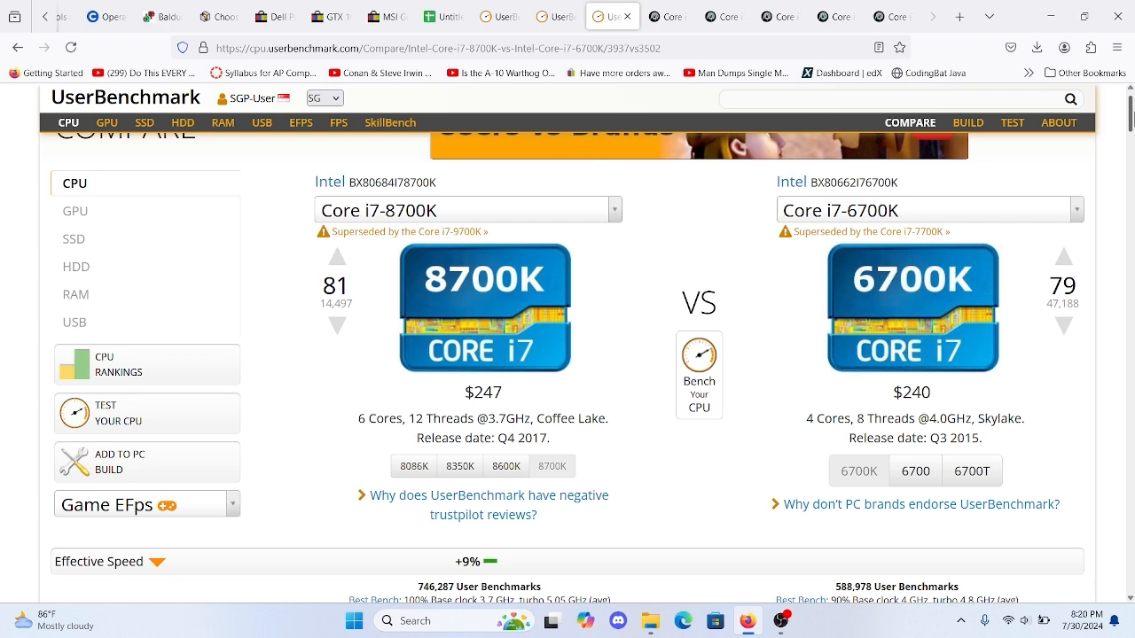
scroll("up", 3)
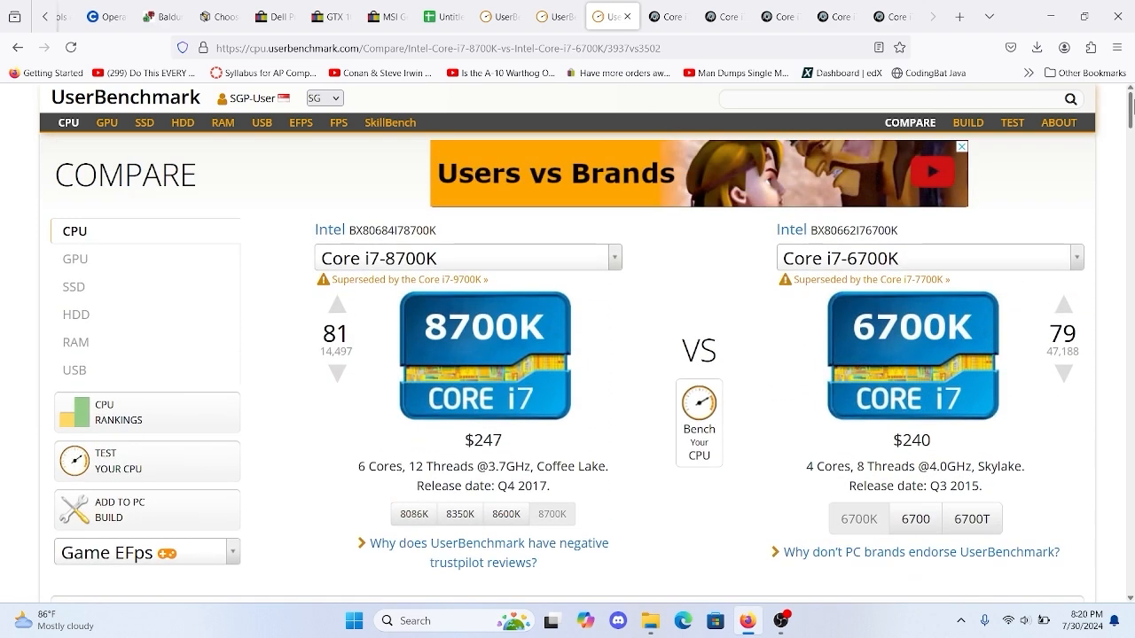
mouse_move(666, 16)
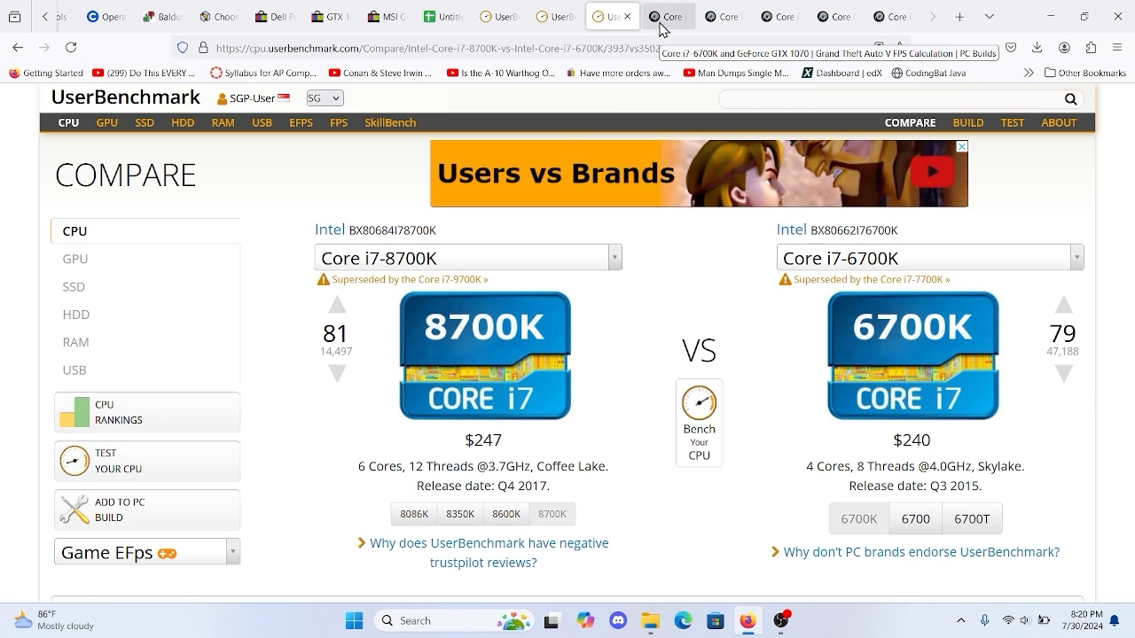
Review the i7-6700K with GTX 1070 FPS estimates for GTA V, then Elden Ring at 22.5–102.1 FPS 1080p
left_click(667, 16)
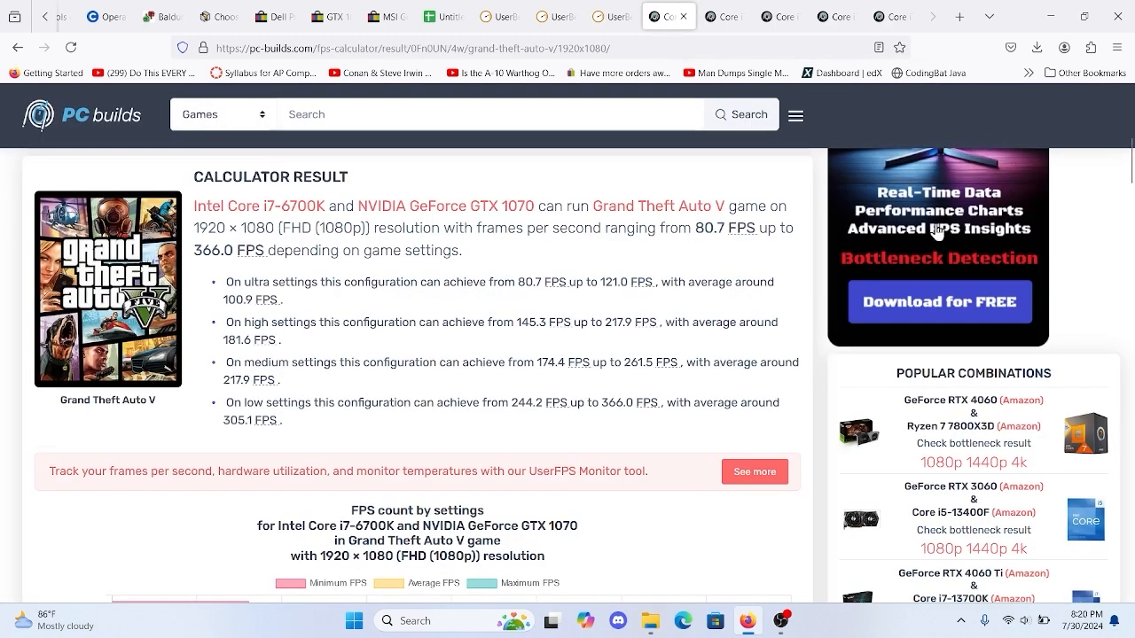
mouse_move(958, 192)
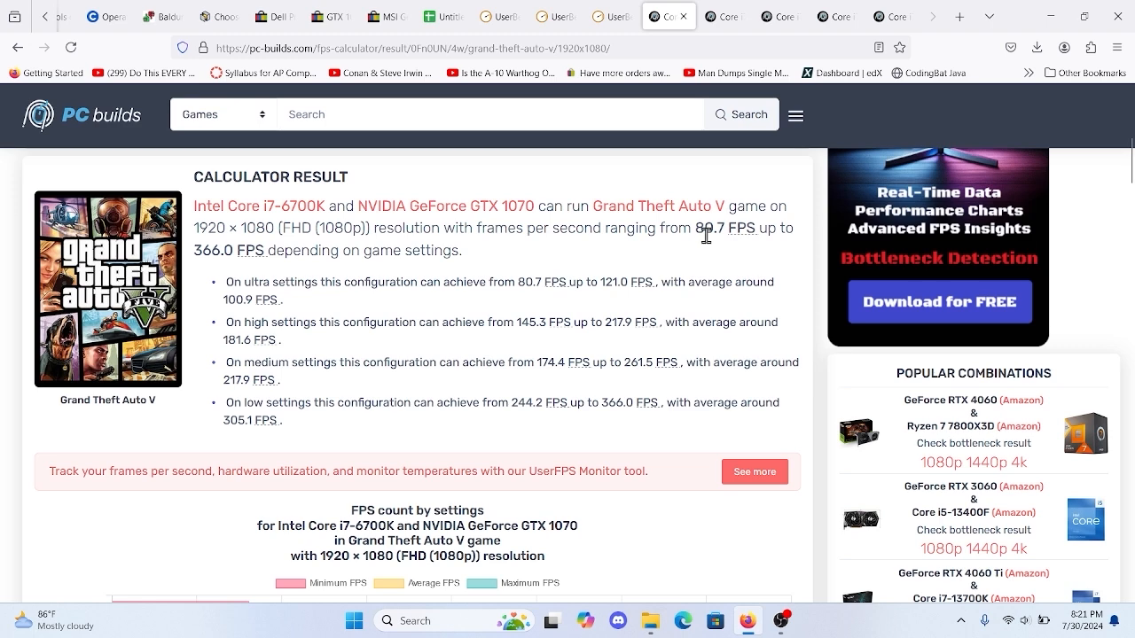
mouse_move(674, 9)
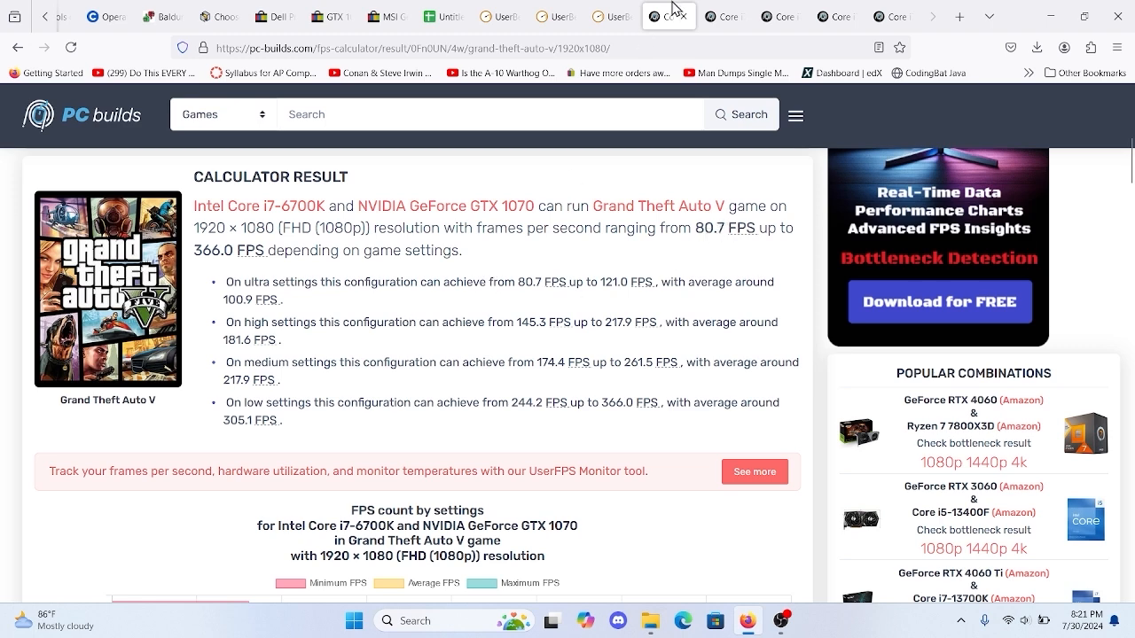
left_click(713, 16)
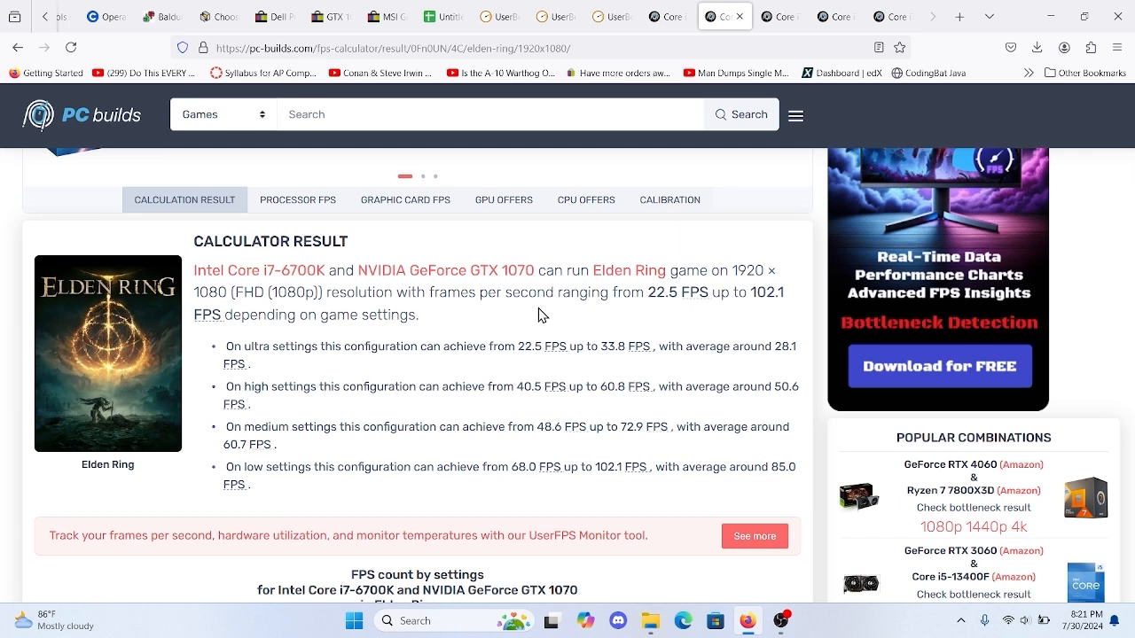
mouse_move(461, 422)
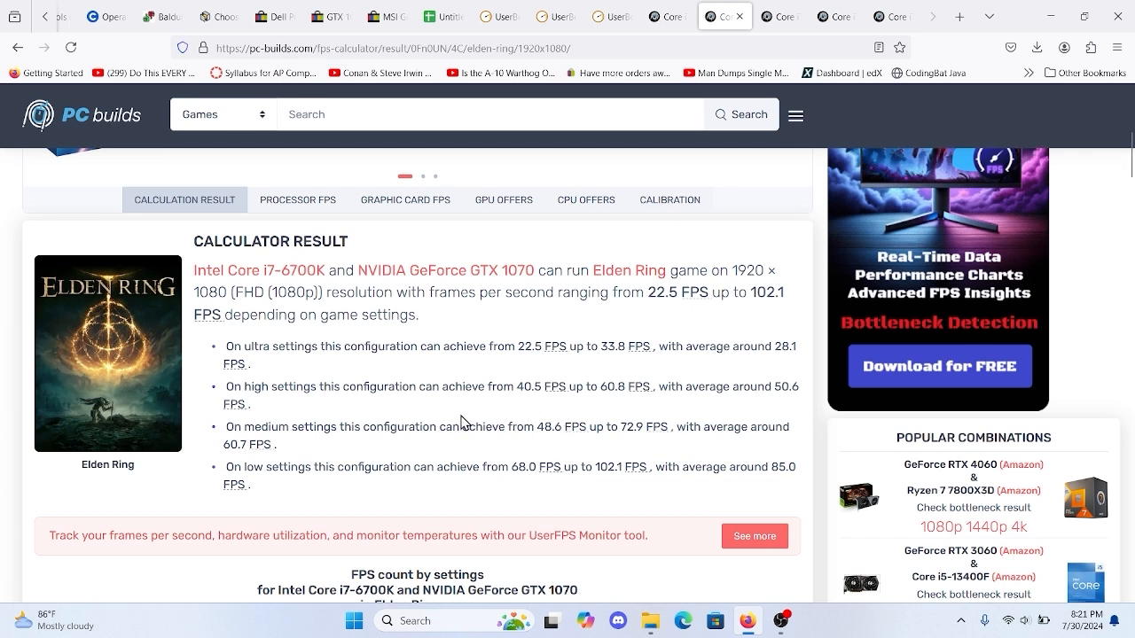
mouse_move(594, 426)
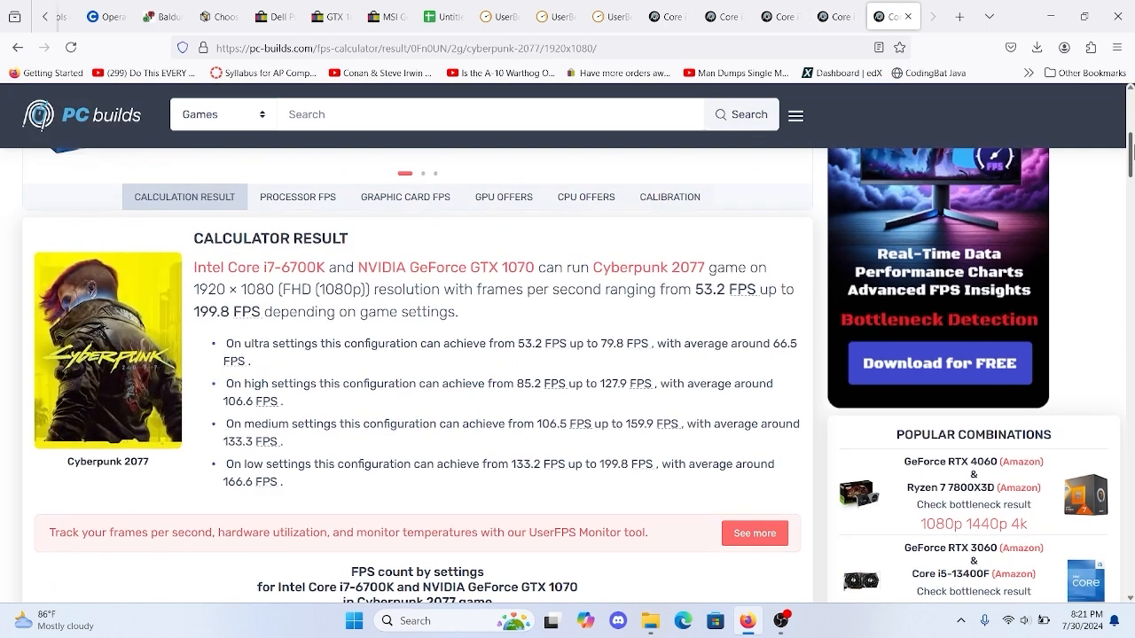
mouse_move(577, 383)
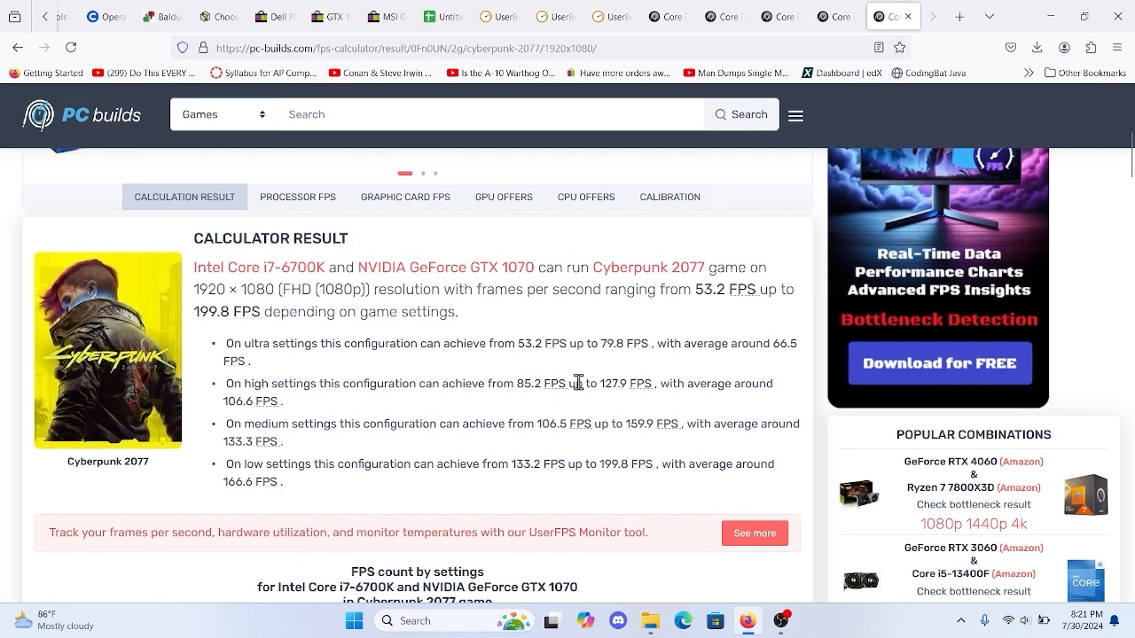
mouse_move(628, 388)
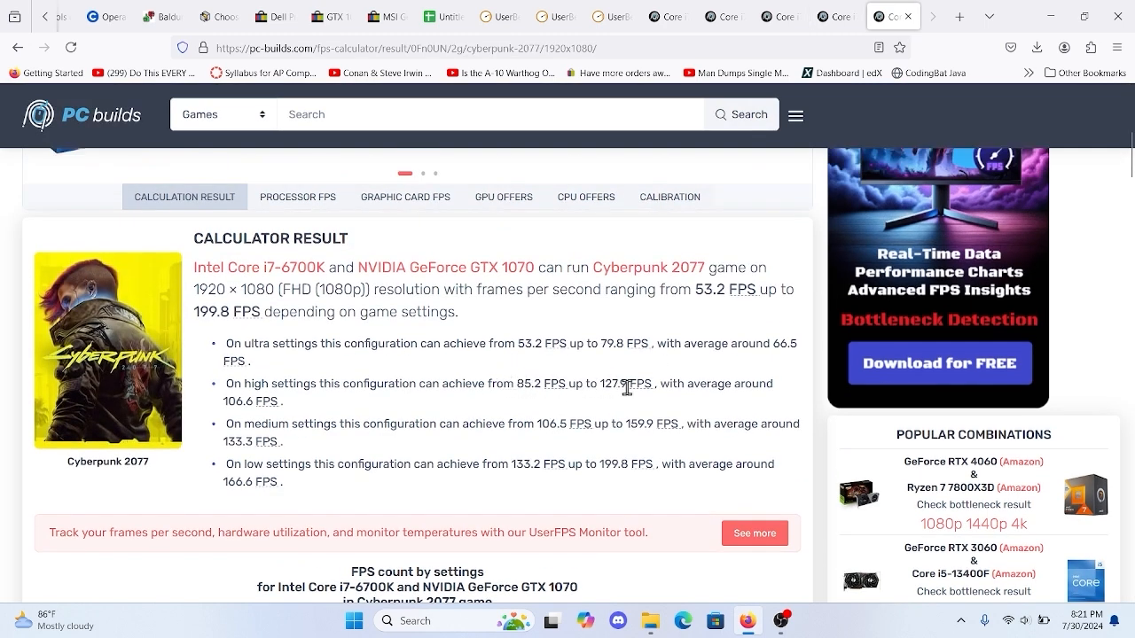